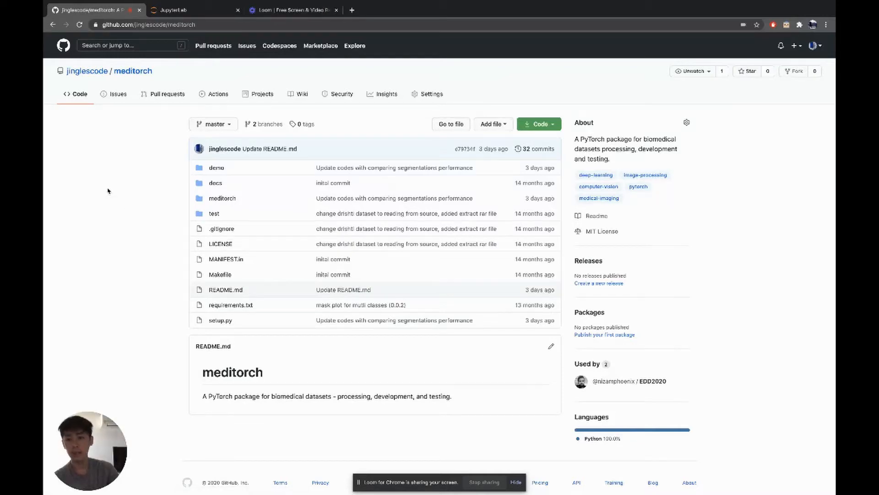
{"action": "mouse_move", "coordinate": [131, 139]}
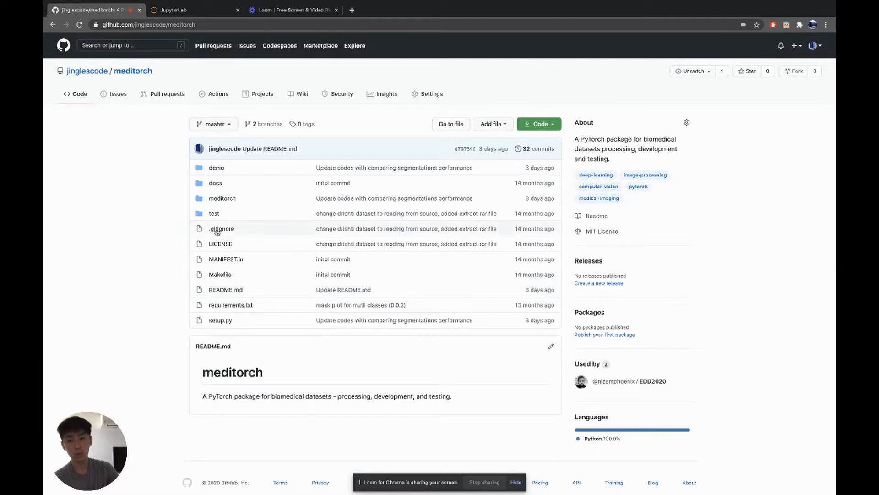
{"action": "mouse_move", "coordinate": [179, 70]}
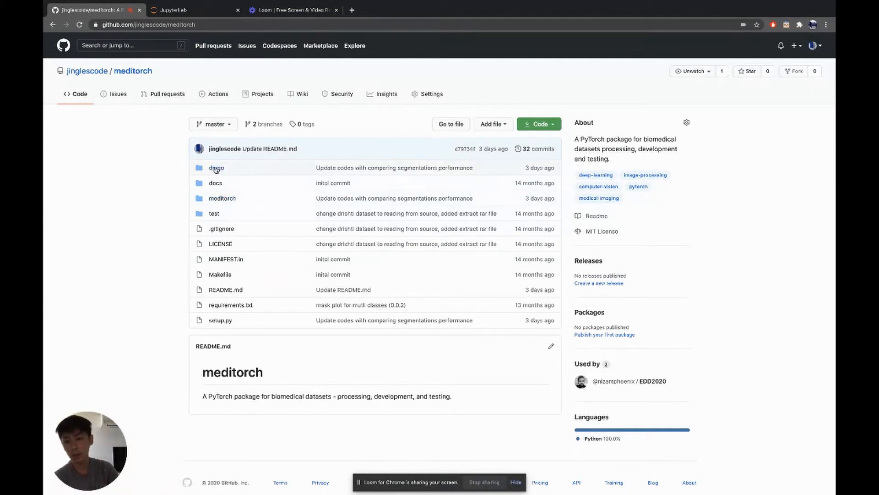
Look into the demo folder, then return to the repository's meditorch top level
{"action": "left_click", "coordinate": [216, 168]}
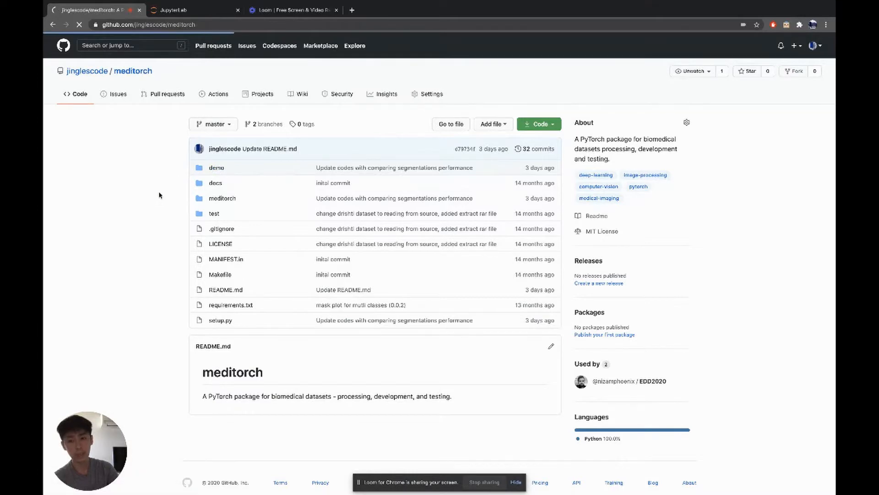
{"action": "left_click", "coordinate": [217, 166]}
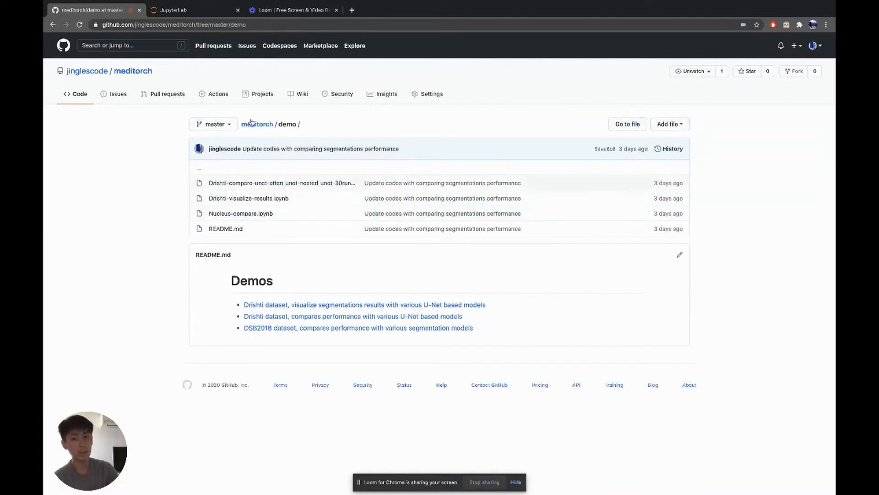
{"action": "left_click", "coordinate": [256, 124]}
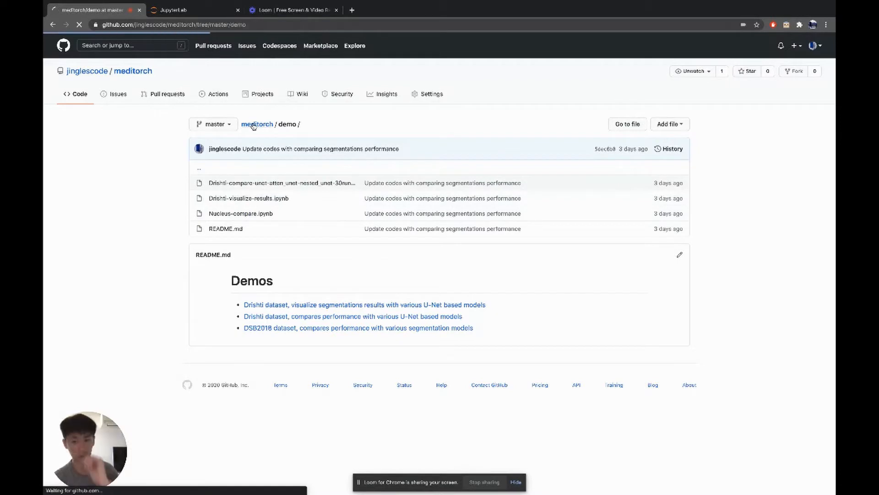
{"action": "left_click", "coordinate": [256, 123]}
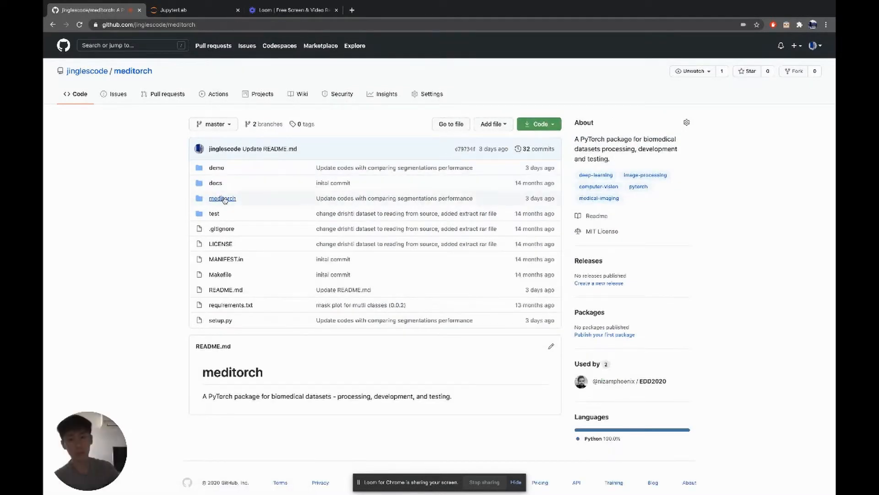
Navigate into meditorch > datasets to list drishti.py, dsb2018.py and synthetic_images_masks.py
{"action": "left_click", "coordinate": [222, 198]}
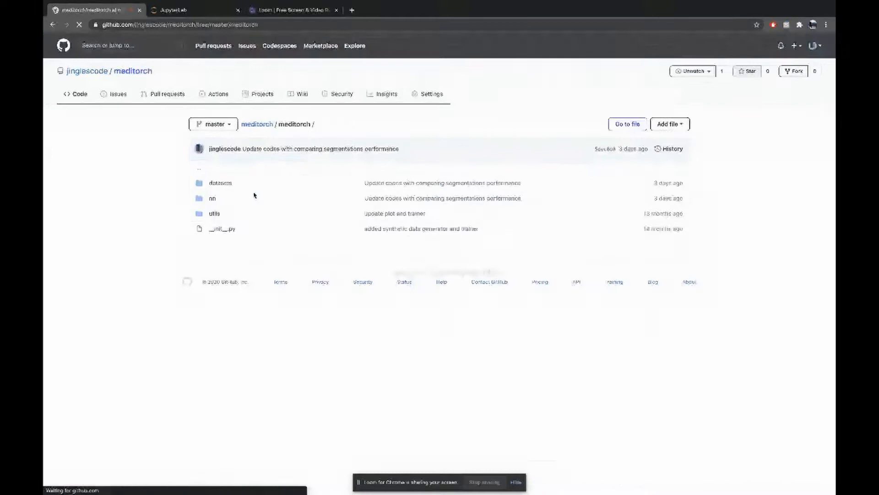
{"action": "left_click", "coordinate": [220, 183]}
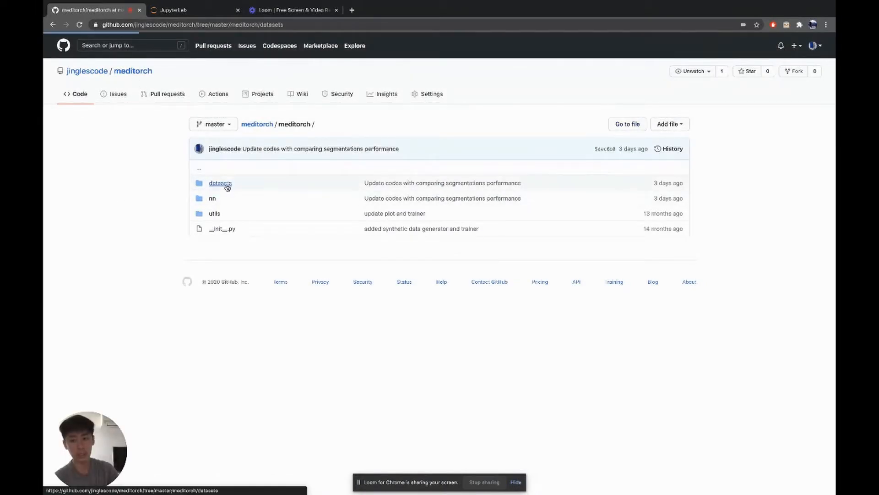
{"action": "left_click", "coordinate": [220, 184]}
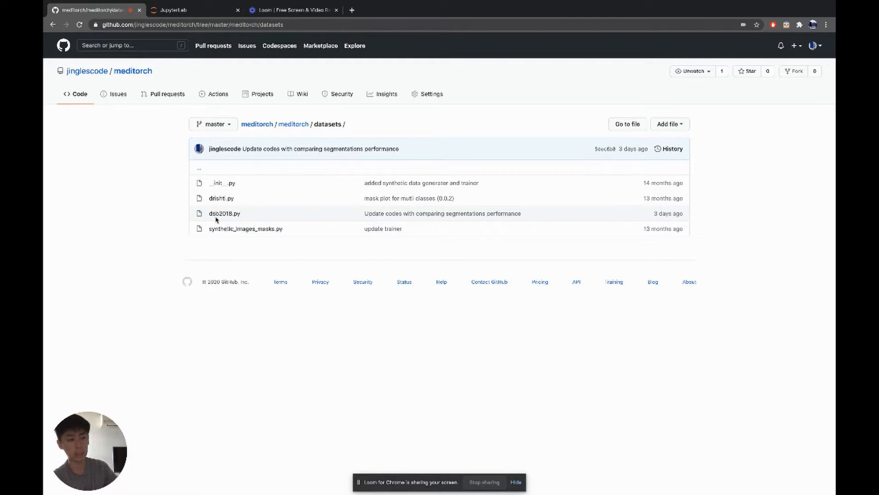
Read through the dsb2018.py dataset loader source from top to bottom
{"action": "left_click", "coordinate": [224, 214]}
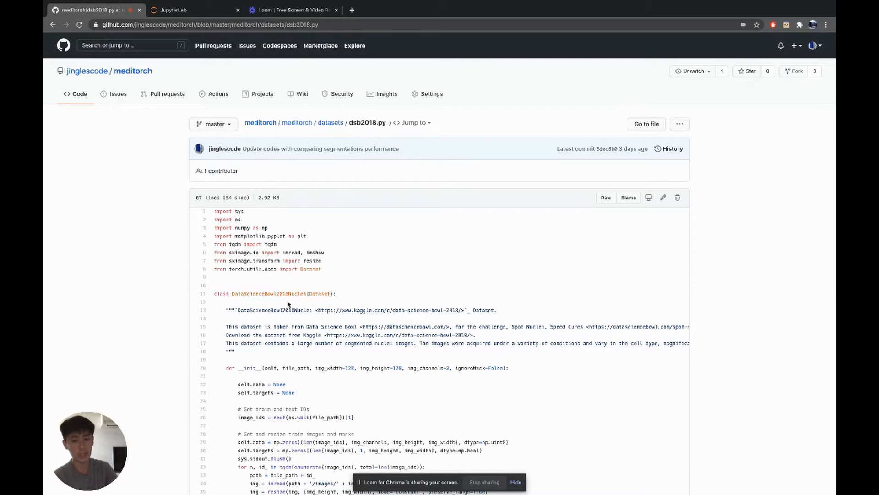
{"action": "scroll", "scroll_direction": "down", "scroll_amount": 3}
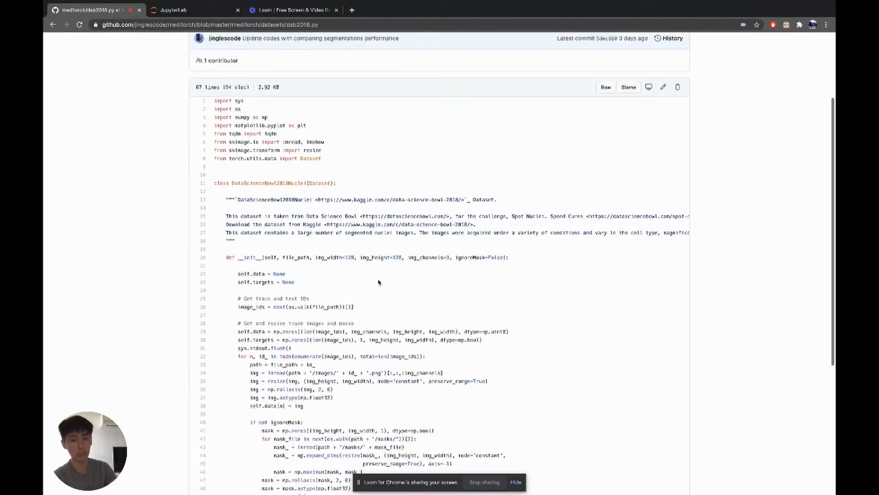
{"action": "scroll", "scroll_direction": "down", "scroll_amount": 3}
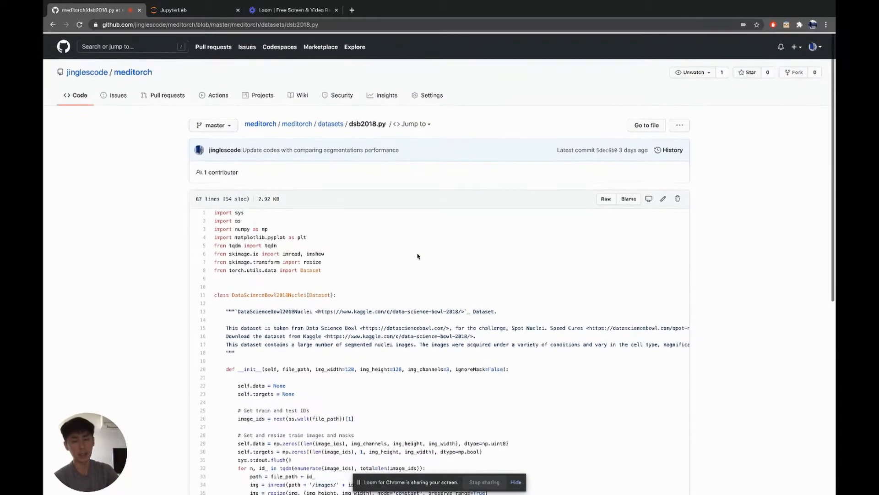
{"action": "scroll", "scroll_direction": "down", "scroll_amount": 3}
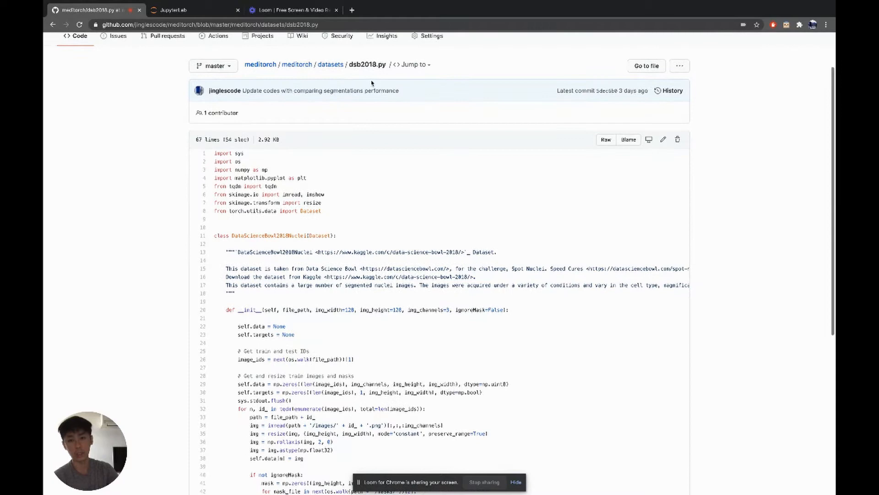
{"action": "scroll", "scroll_direction": "down", "scroll_amount": 3}
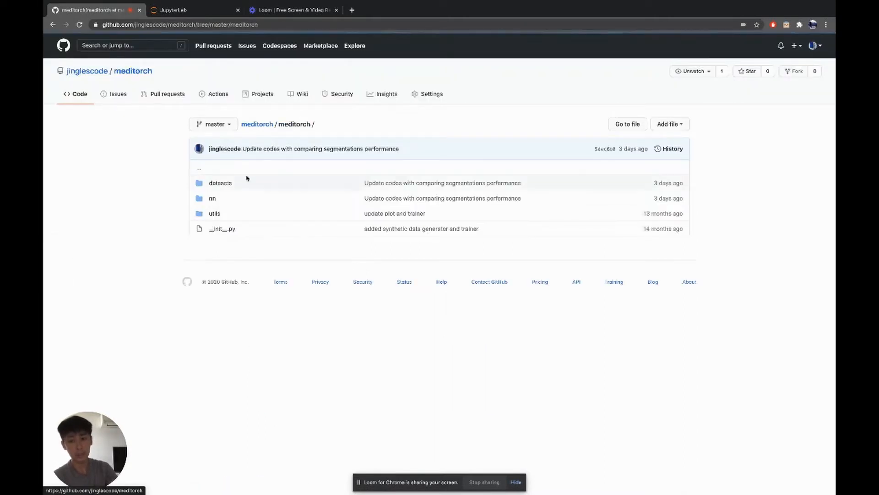
Navigate nn > segmentation > models to list the deeplab, resnet, tiramisu and unet files
{"action": "left_click", "coordinate": [212, 198]}
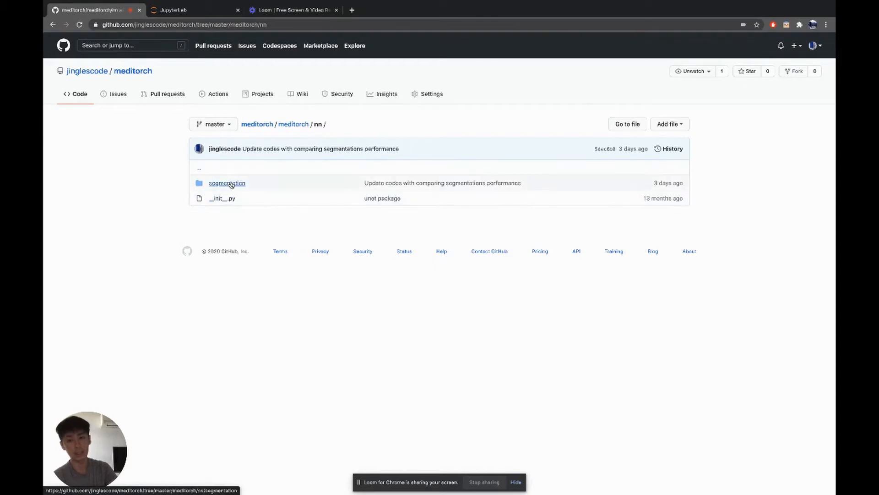
{"action": "left_click", "coordinate": [227, 184]}
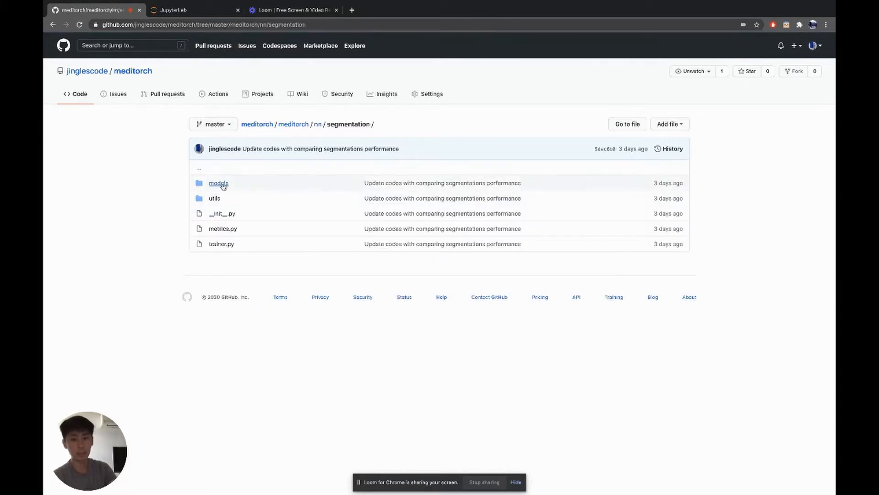
{"action": "left_click", "coordinate": [218, 183]}
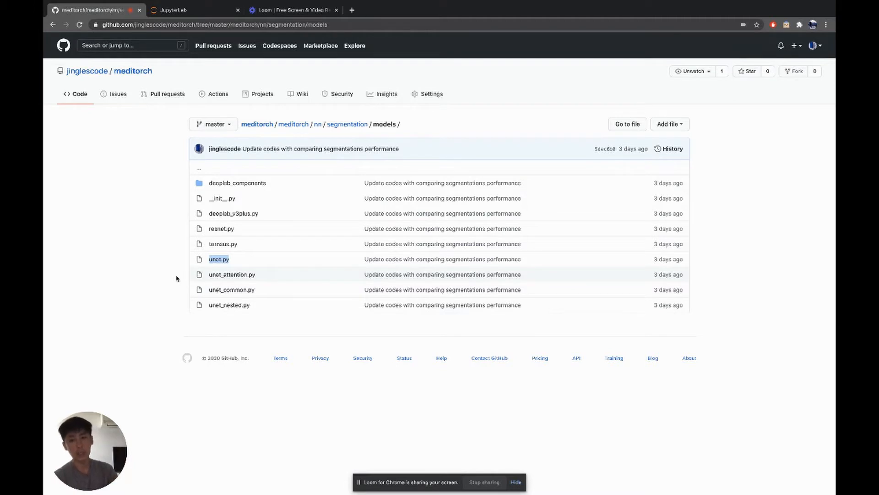
{"action": "mouse_move", "coordinate": [236, 265]}
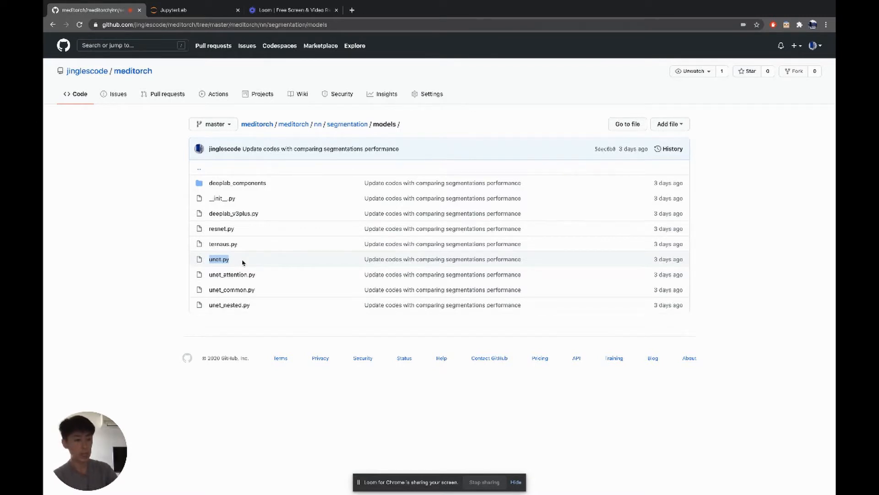
{"action": "mouse_move", "coordinate": [280, 275]}
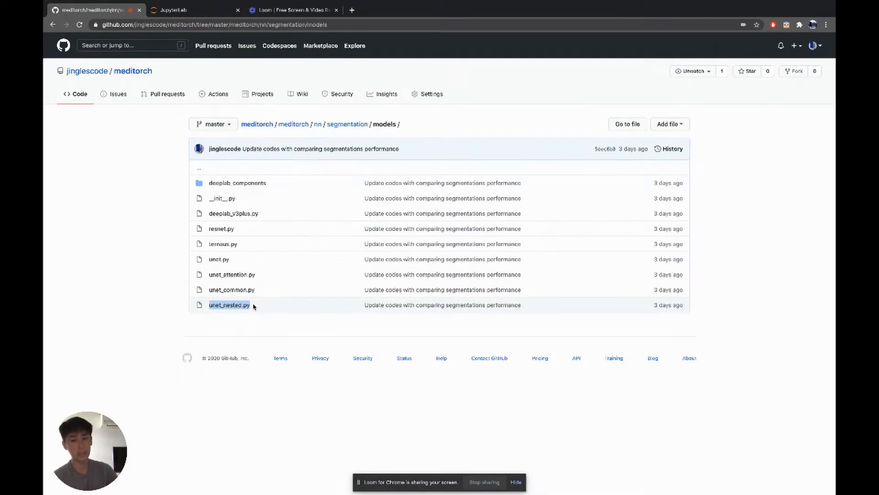
{"action": "mouse_move", "coordinate": [219, 312]}
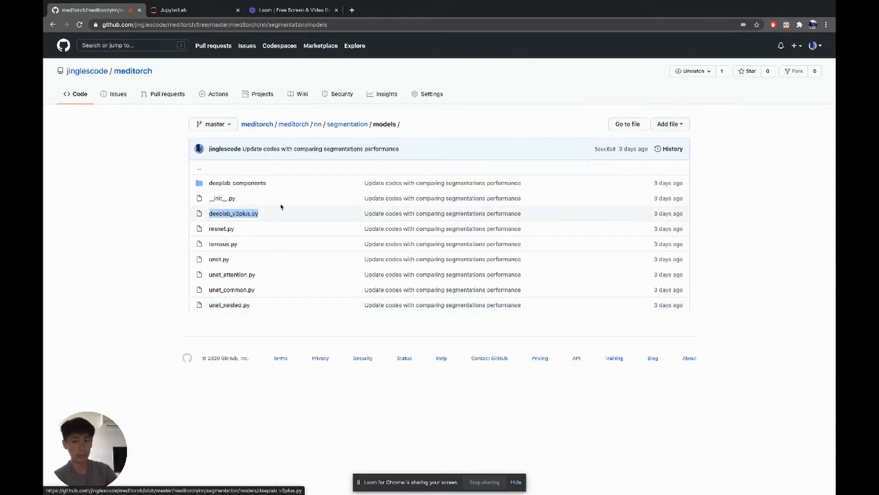
{"action": "mouse_move", "coordinate": [301, 211]}
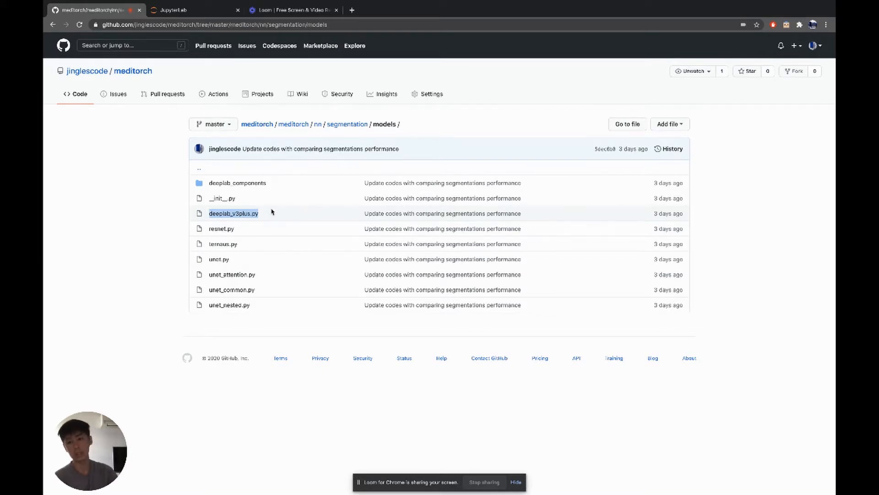
{"action": "mouse_move", "coordinate": [274, 225]}
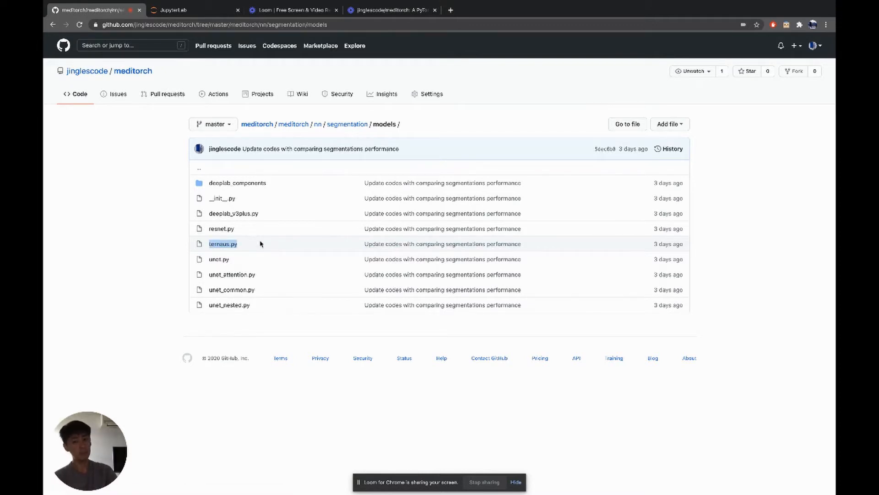
{"action": "left_click", "coordinate": [223, 244]}
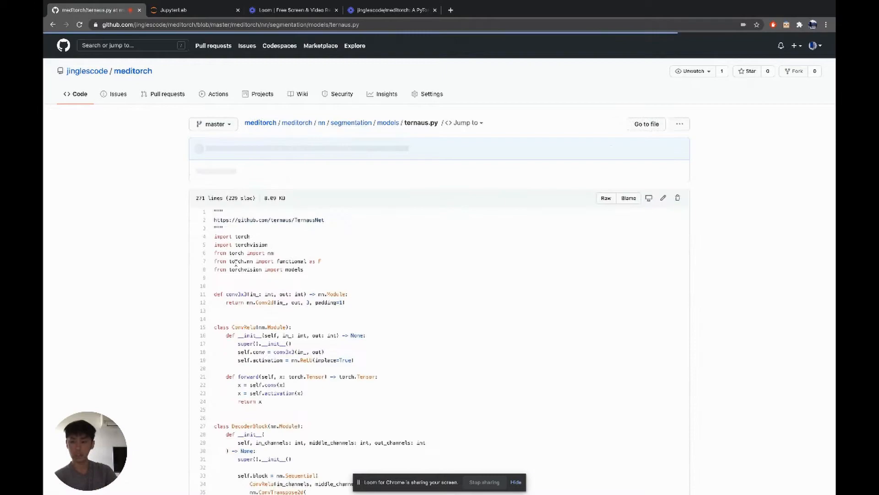
{"action": "scroll", "scroll_direction": "down", "scroll_amount": 3}
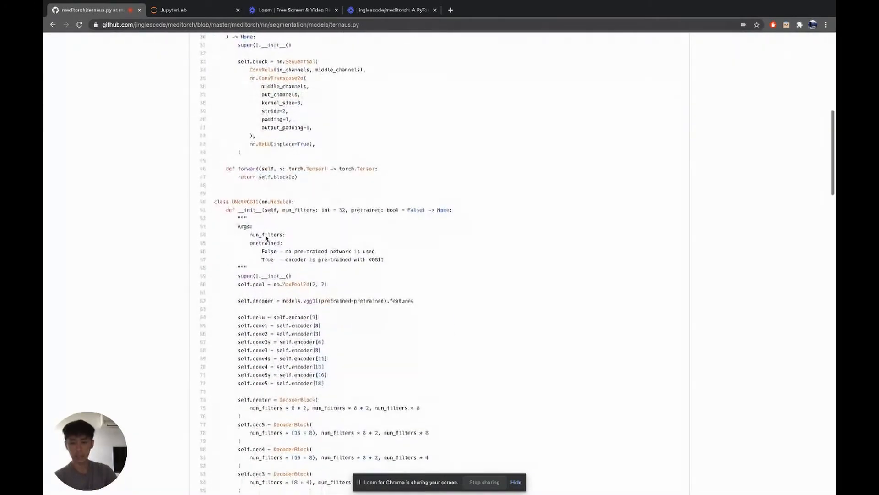
{"action": "scroll", "scroll_direction": "down", "scroll_amount": 3}
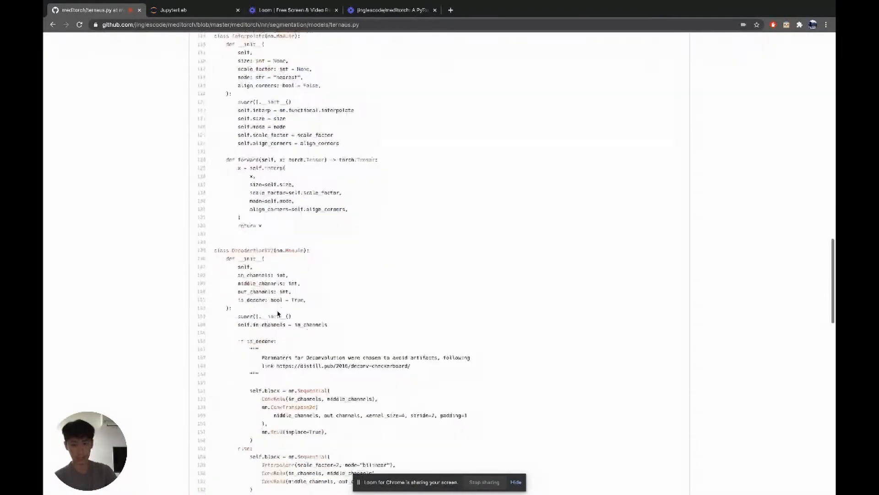
{"action": "scroll", "scroll_direction": "down", "scroll_amount": 3}
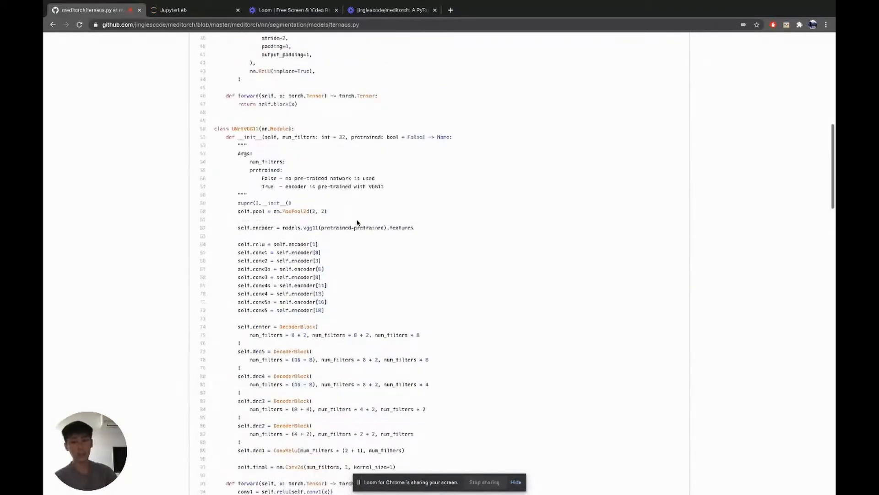
{"action": "scroll", "scroll_direction": "up", "scroll_amount": 3}
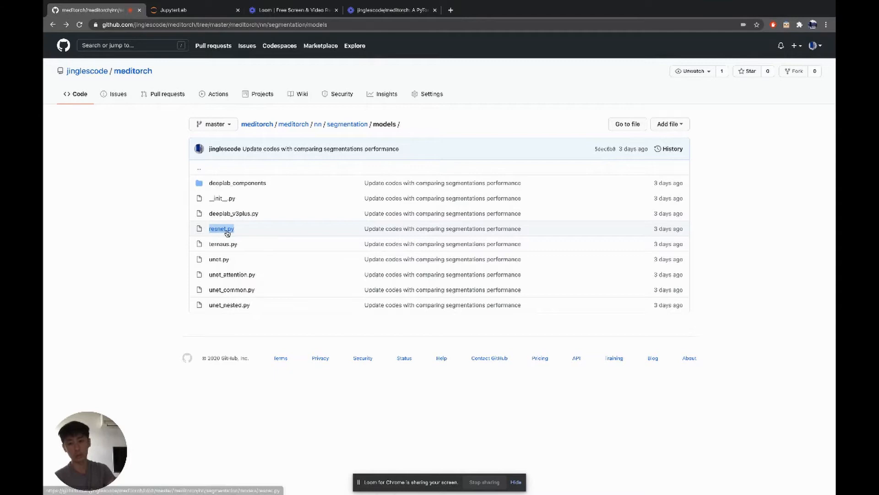
{"action": "left_click", "coordinate": [221, 228]}
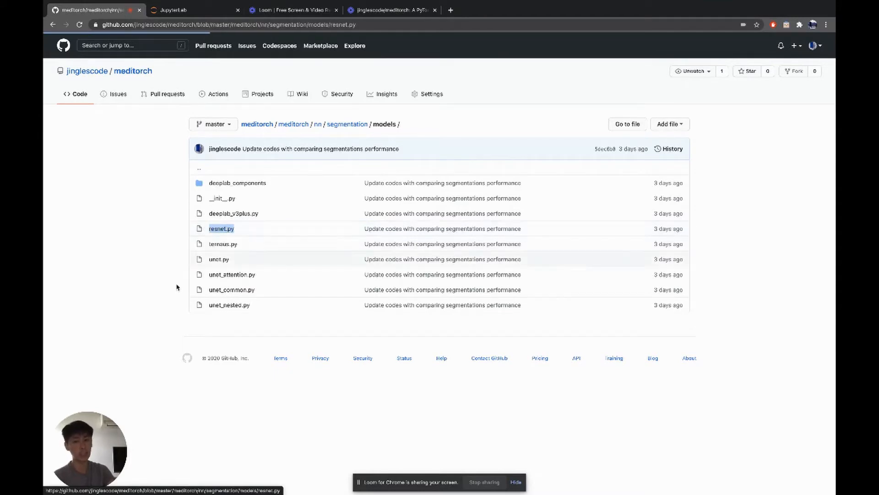
{"action": "left_click", "coordinate": [221, 228]}
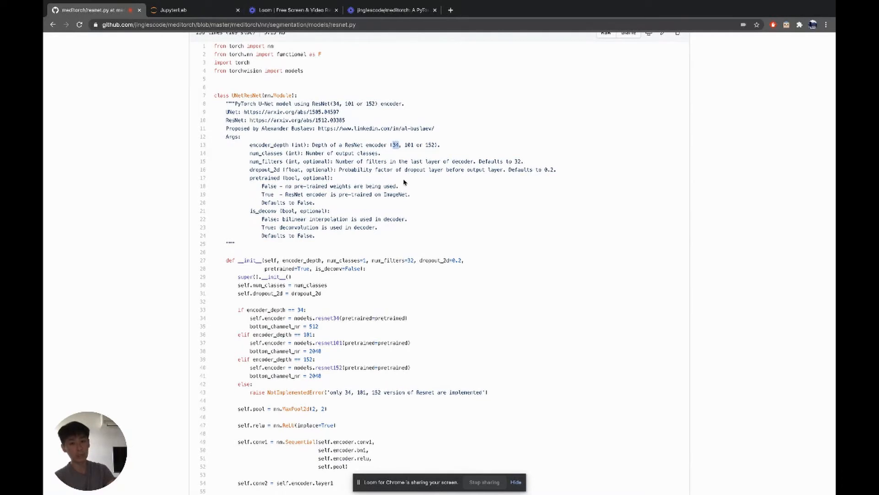
{"action": "double_click", "coordinate": [408, 145]}
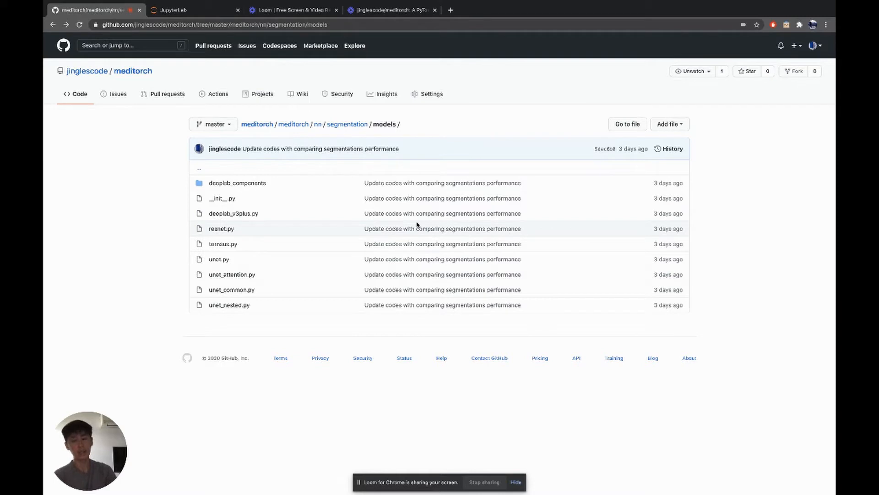
{"action": "mouse_move", "coordinate": [307, 274]}
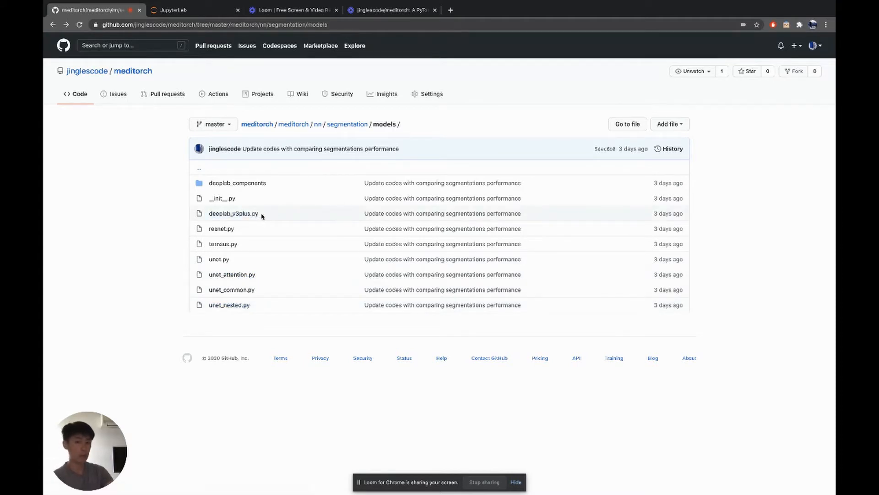
{"action": "mouse_move", "coordinate": [254, 242]}
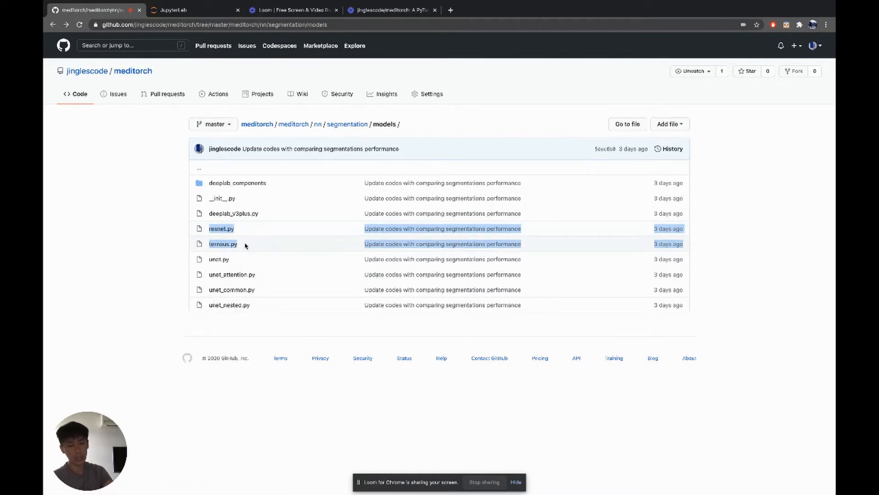
{"action": "mouse_move", "coordinate": [271, 244]}
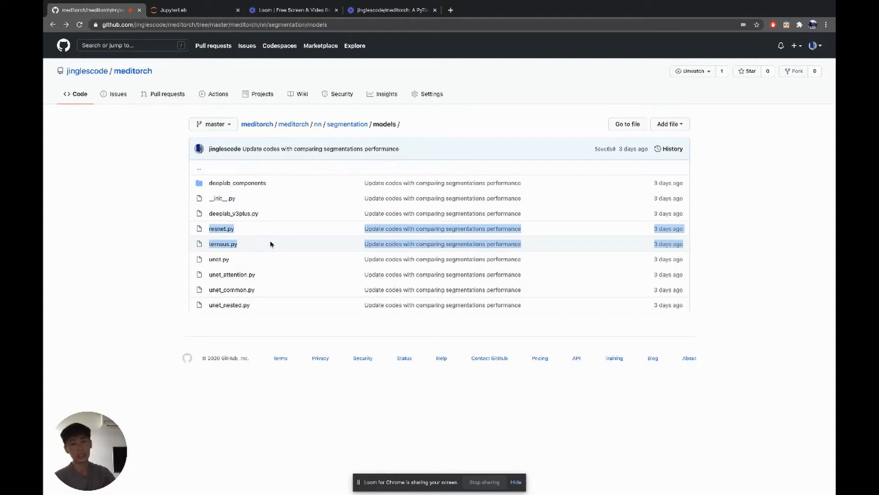
Return via breadcrumbs to meditorch and reopen nn/segmentation listing models, utils, metrics.py, trainer.py
{"action": "left_click", "coordinate": [318, 124]}
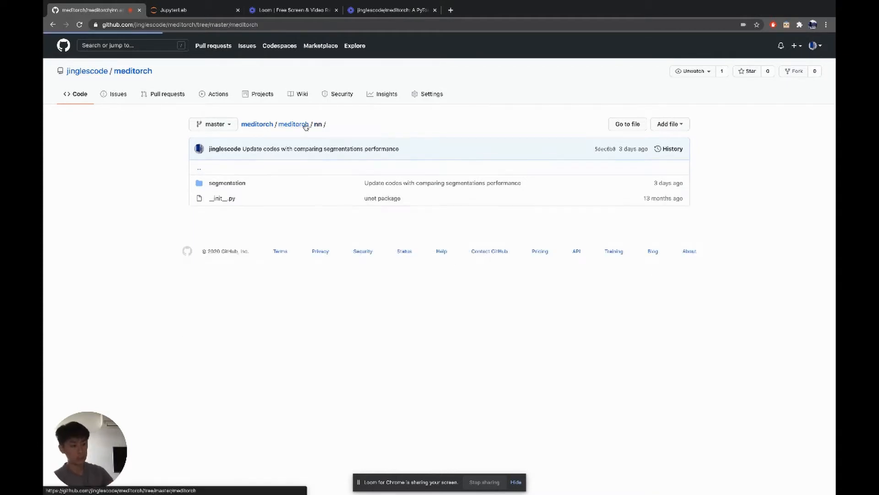
{"action": "left_click", "coordinate": [293, 124]}
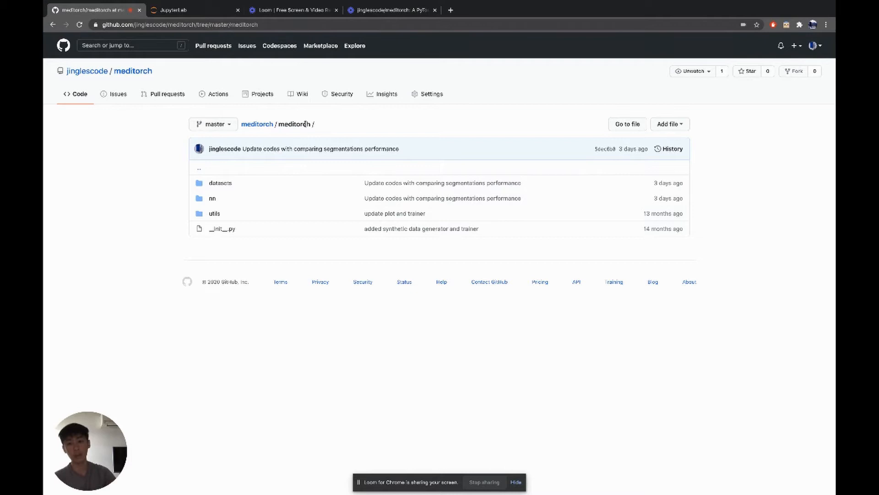
{"action": "left_click", "coordinate": [212, 198]}
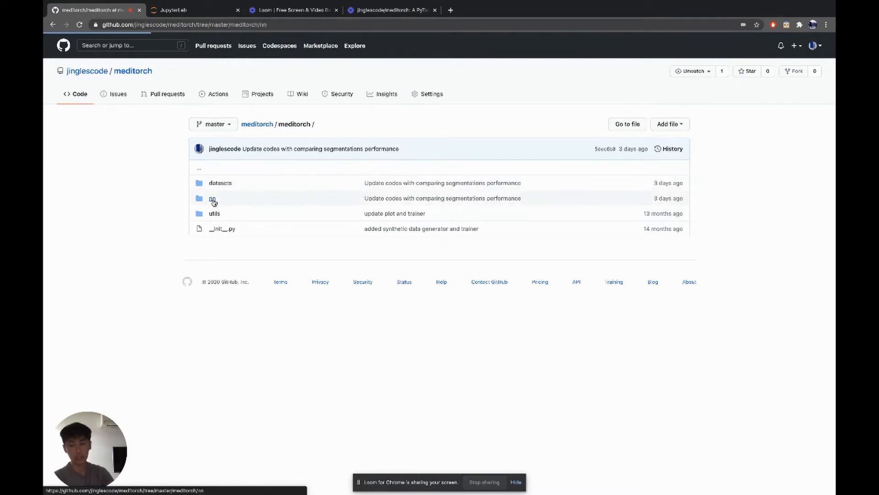
{"action": "left_click", "coordinate": [211, 198]}
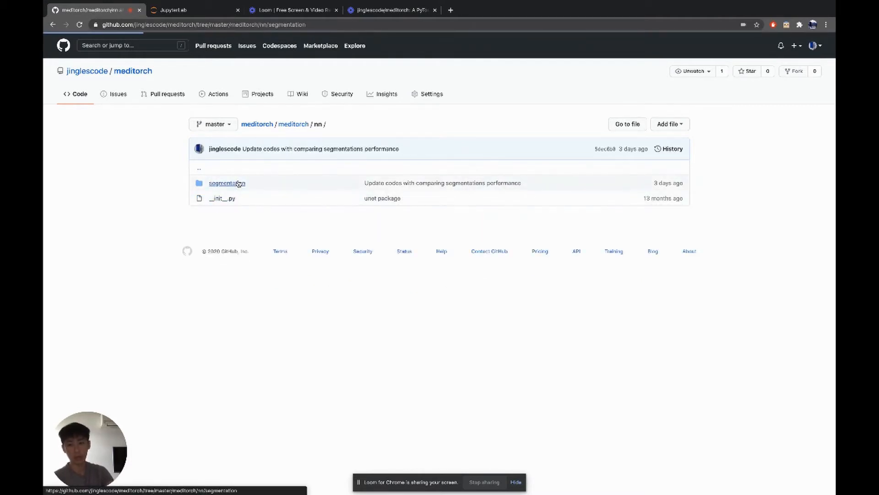
{"action": "left_click", "coordinate": [227, 183]}
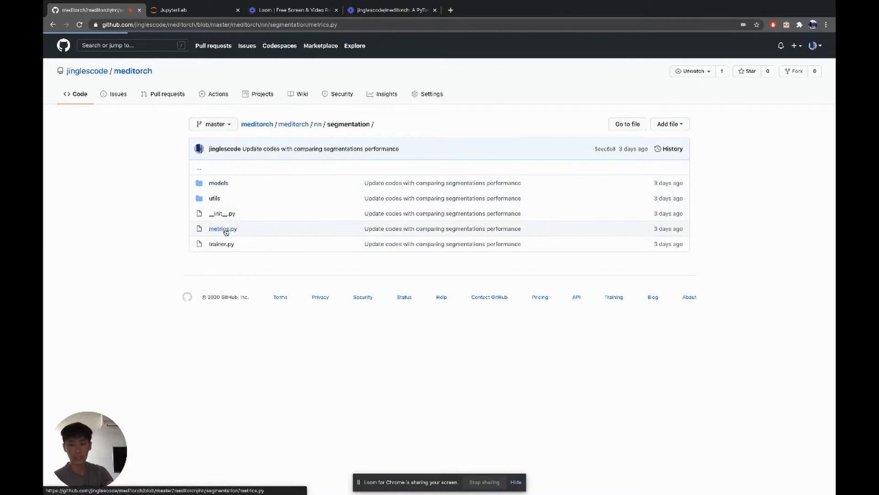
View metrics.py with its dice_loss and intersection_over_union functions, then head back to segmentation
{"action": "left_click", "coordinate": [223, 228]}
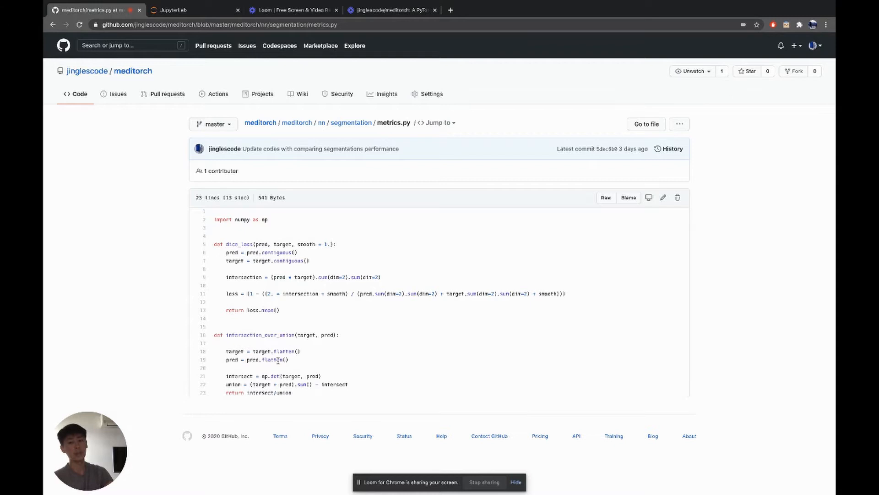
{"action": "mouse_move", "coordinate": [253, 369]}
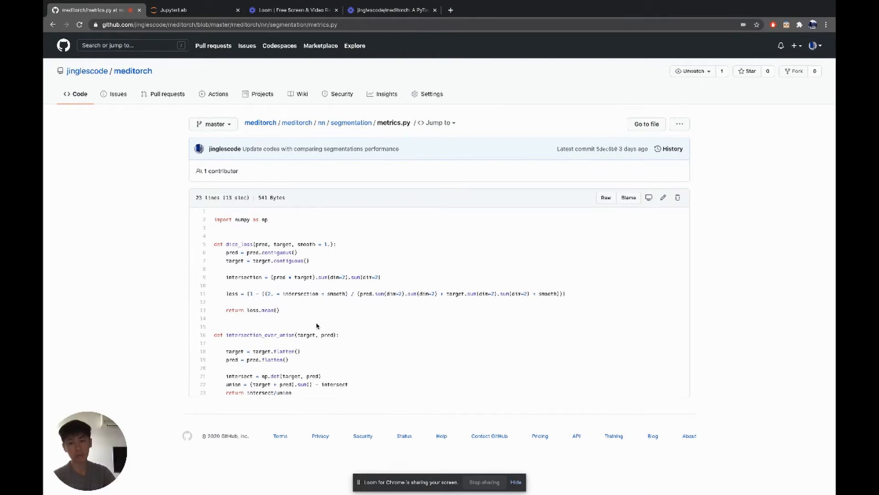
{"action": "left_click", "coordinate": [350, 122]}
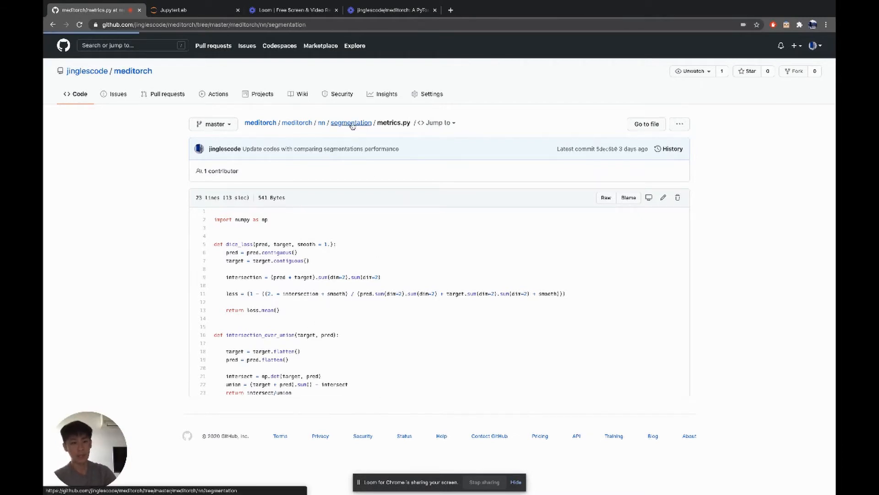
View trainer.py and scroll through the Trainer class and its train_model loop
{"action": "left_click", "coordinate": [351, 122]}
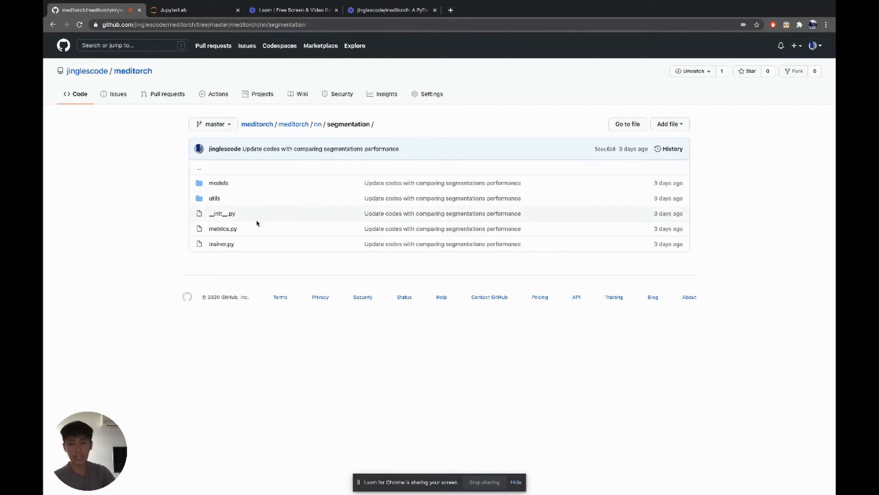
{"action": "left_click", "coordinate": [220, 243]}
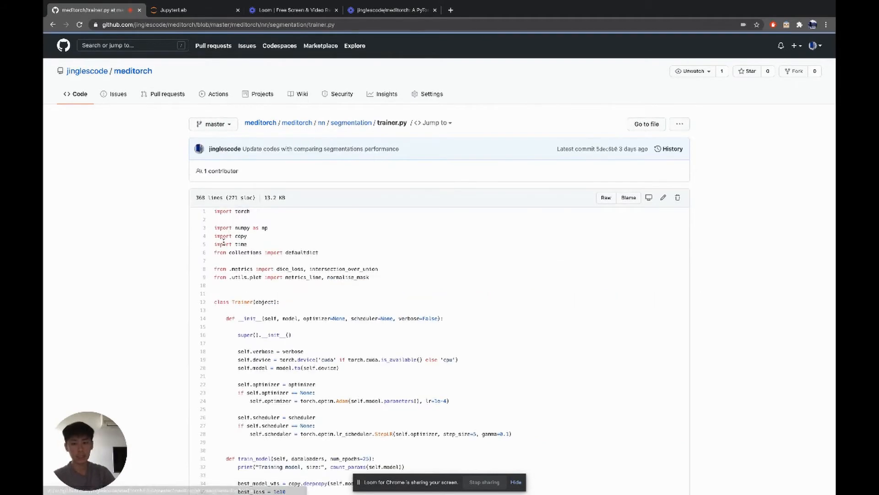
{"action": "scroll", "scroll_direction": "down", "scroll_amount": 3}
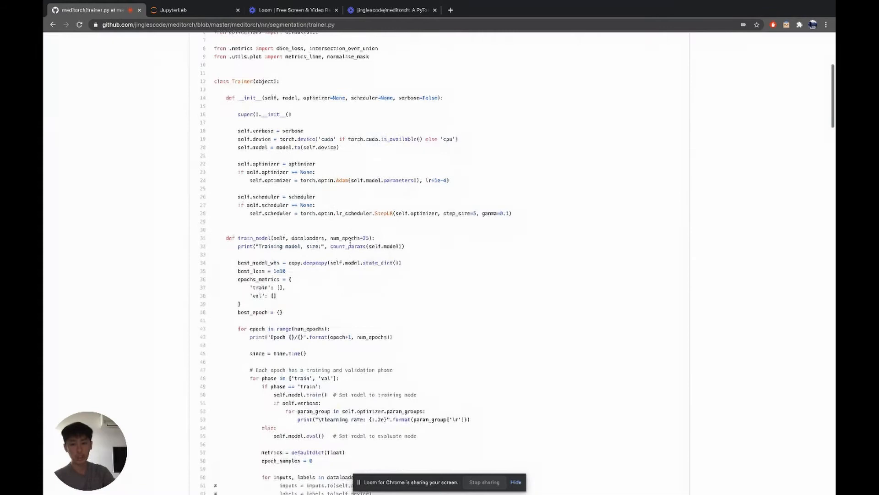
{"action": "scroll", "scroll_direction": "down", "scroll_amount": 3}
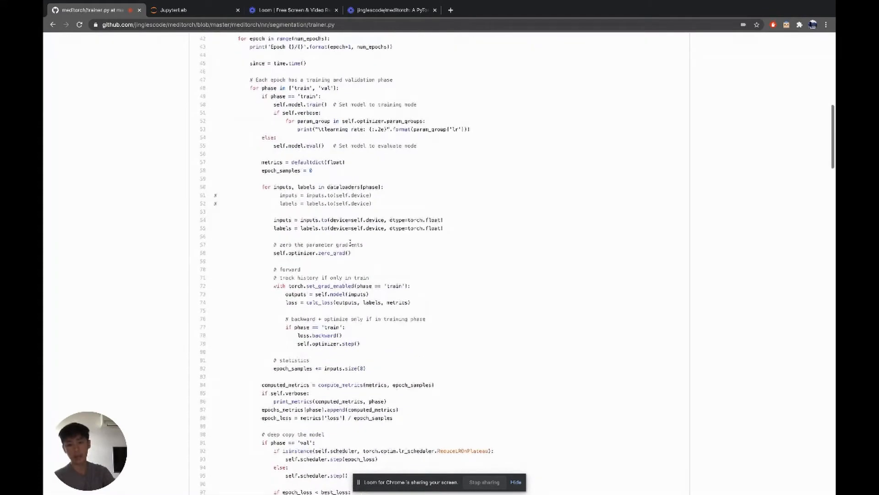
{"action": "scroll", "scroll_direction": "down", "scroll_amount": 3}
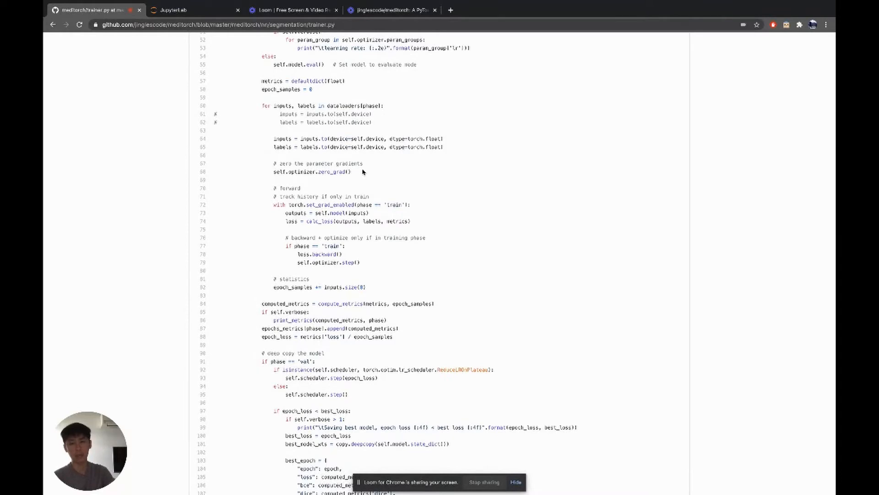
{"action": "scroll", "scroll_direction": "down", "scroll_amount": 3}
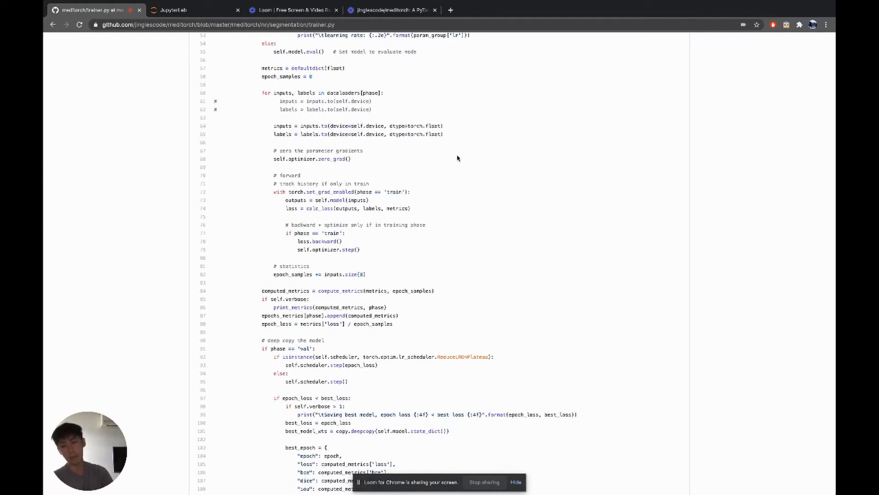
{"action": "scroll", "scroll_direction": "down", "scroll_amount": 3}
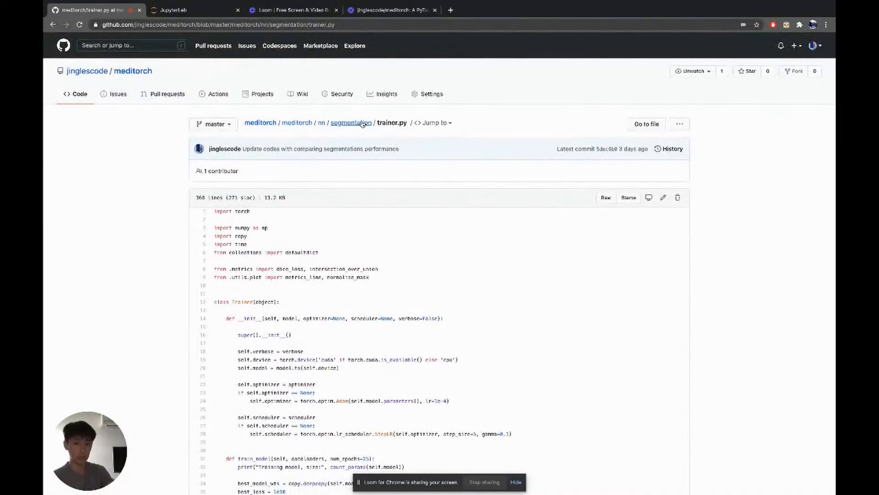
{"action": "left_click", "coordinate": [350, 123]}
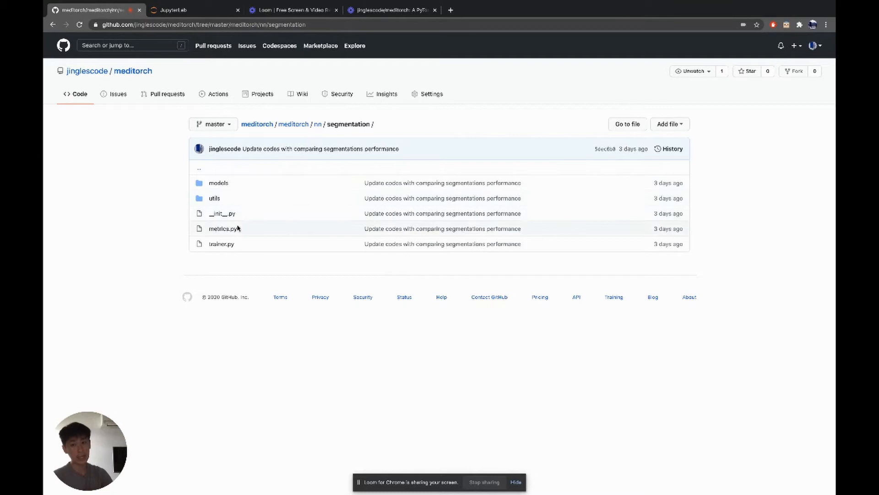
{"action": "left_click", "coordinate": [222, 243]}
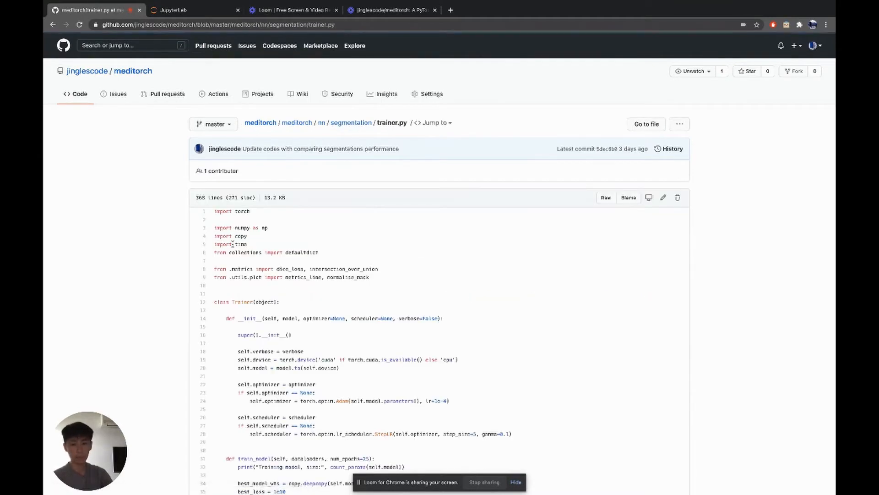
Review the StepLR scheduler, calc_loss, compute_metrics and print_metrics in trainer.py, then switch to JupyterLab
{"action": "scroll", "scroll_direction": "down", "scroll_amount": 3}
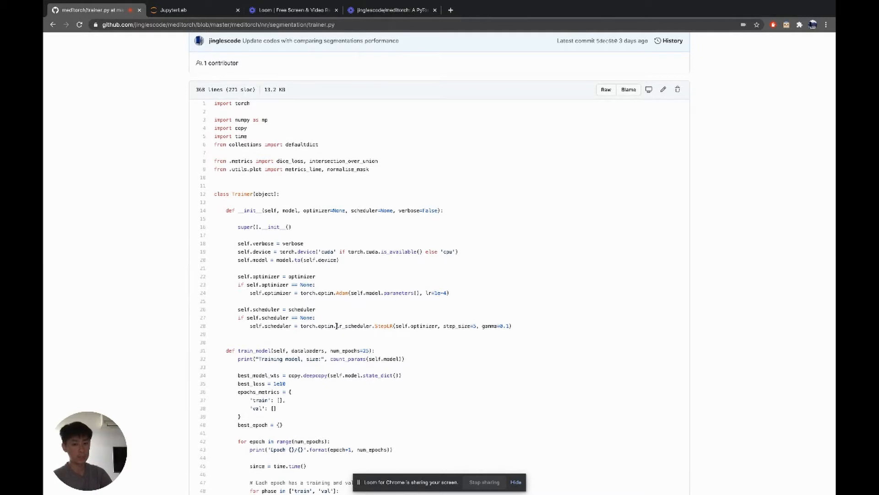
{"action": "double_click", "coordinate": [364, 326]}
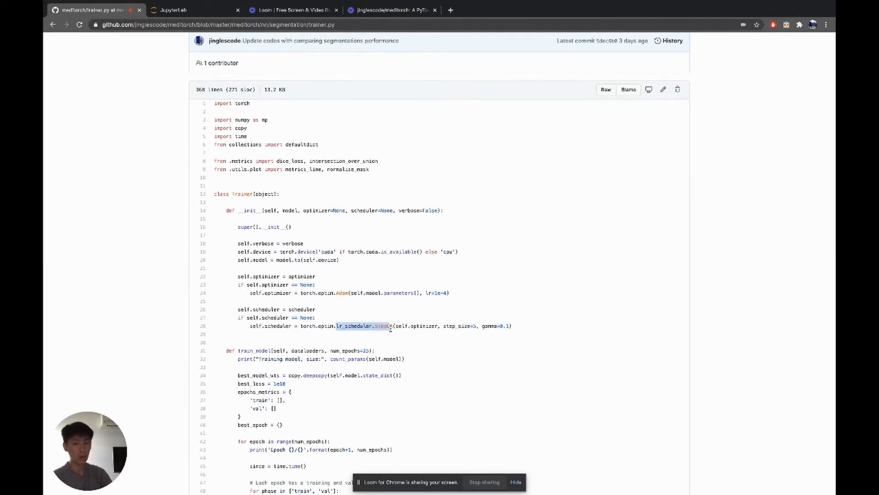
{"action": "scroll", "scroll_direction": "down", "scroll_amount": 3}
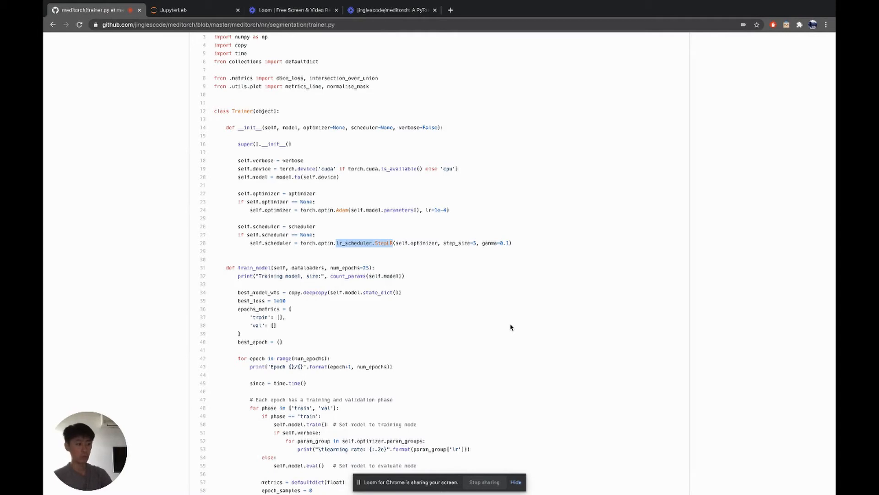
{"action": "scroll", "scroll_direction": "down", "scroll_amount": 3}
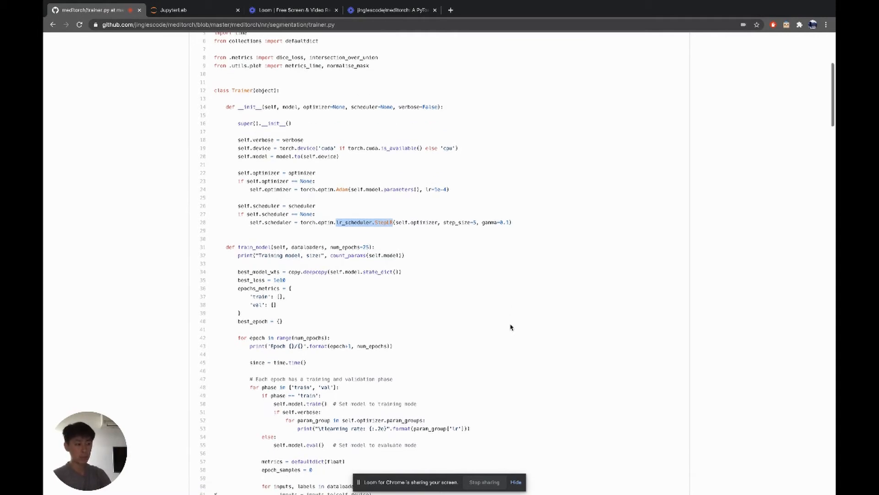
{"action": "scroll", "scroll_direction": "down", "scroll_amount": 3}
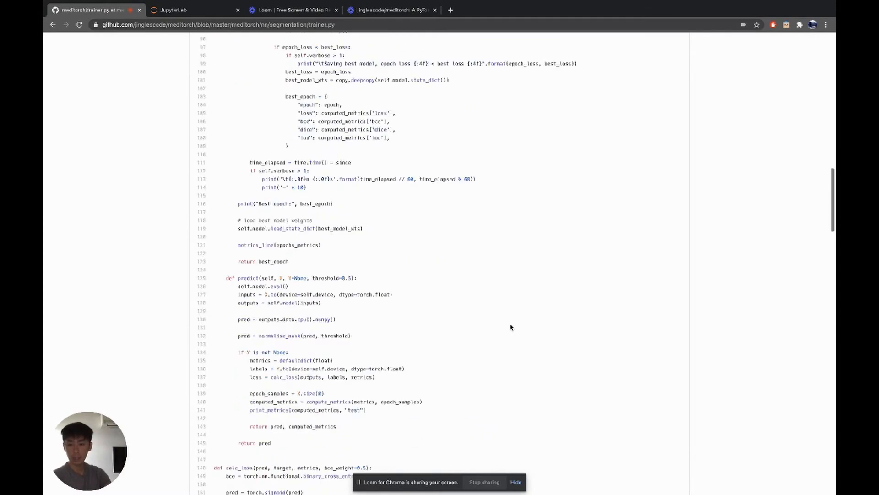
{"action": "scroll", "scroll_direction": "down", "scroll_amount": 3}
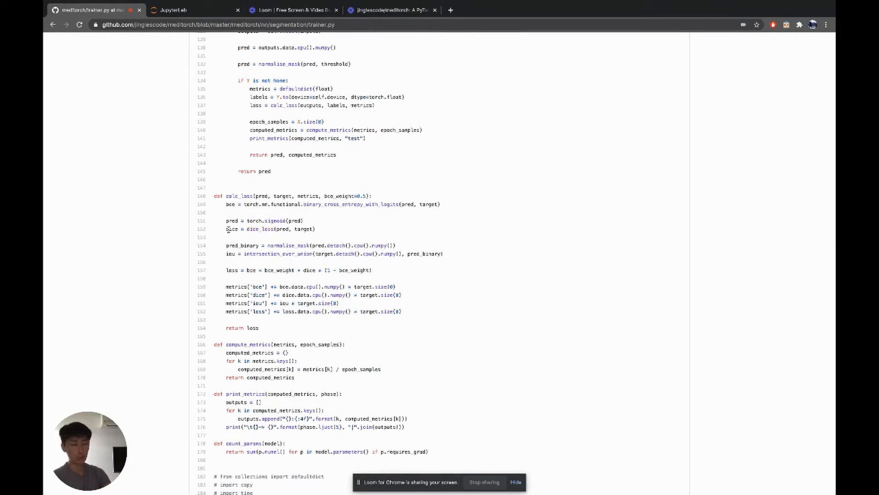
{"action": "left_click", "coordinate": [194, 9]}
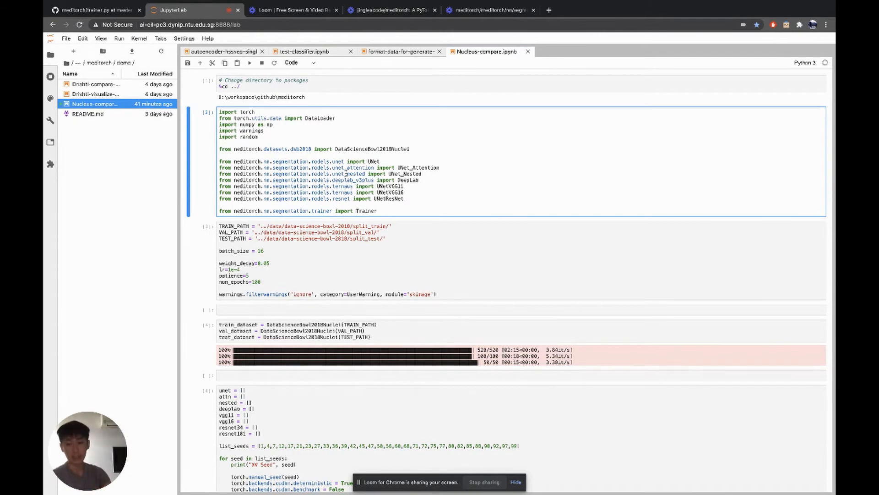
{"action": "left_click_drag", "start_coordinate": [219, 161], "coordinate": [414, 193]}
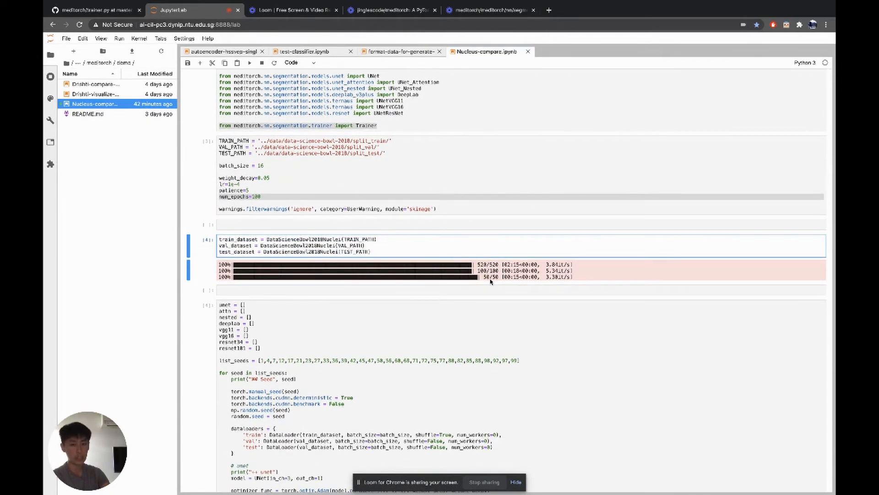
{"action": "scroll", "scroll_direction": "down", "scroll_amount": 3}
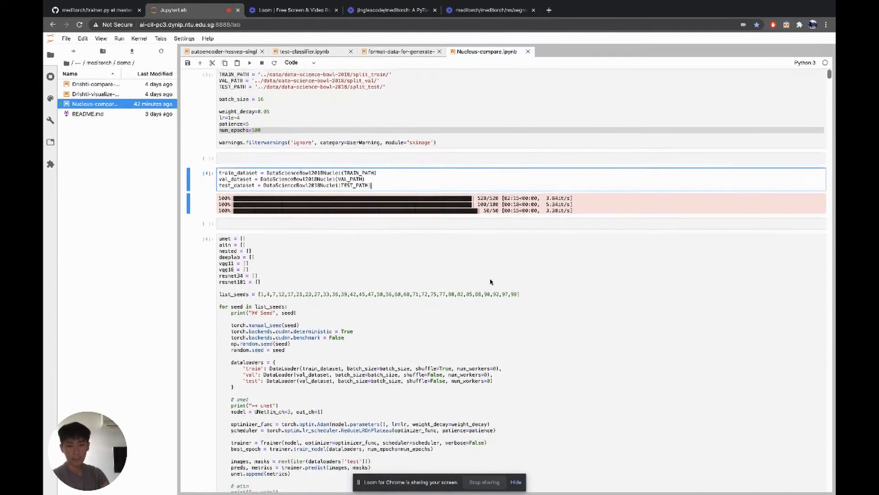
{"action": "scroll", "scroll_direction": "down", "scroll_amount": 3}
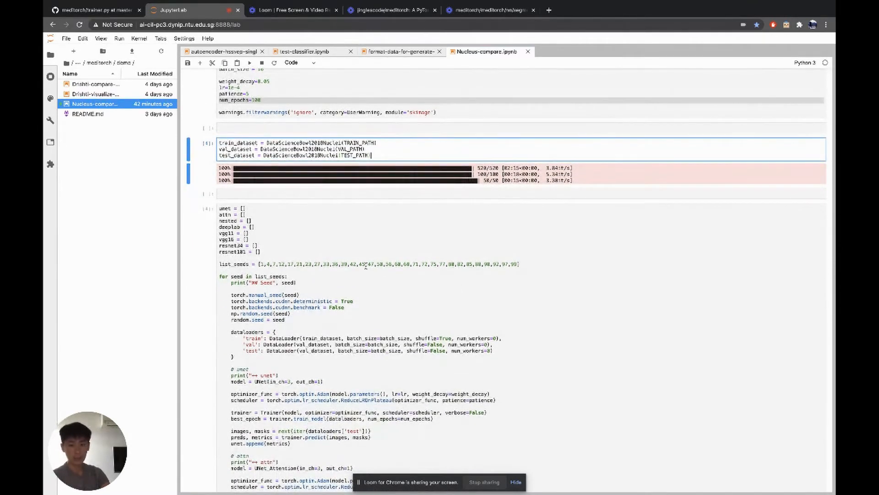
{"action": "left_click", "coordinate": [463, 274]}
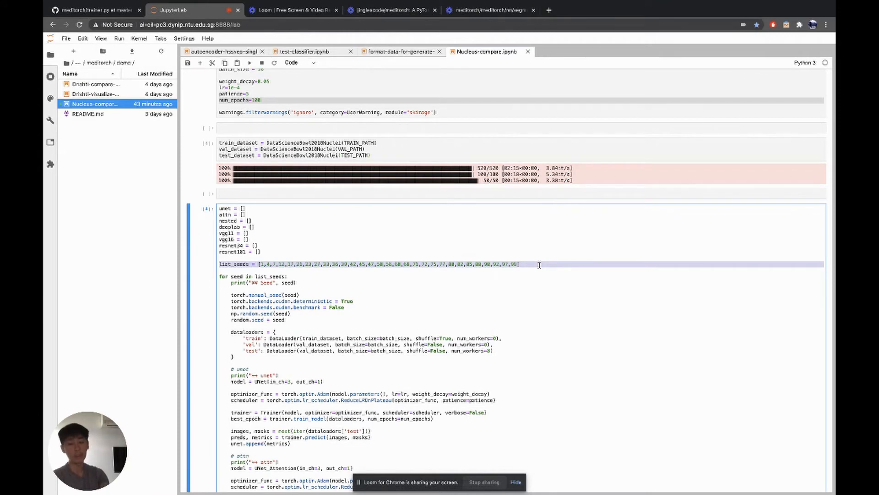
{"action": "scroll", "scroll_direction": "down", "scroll_amount": 3}
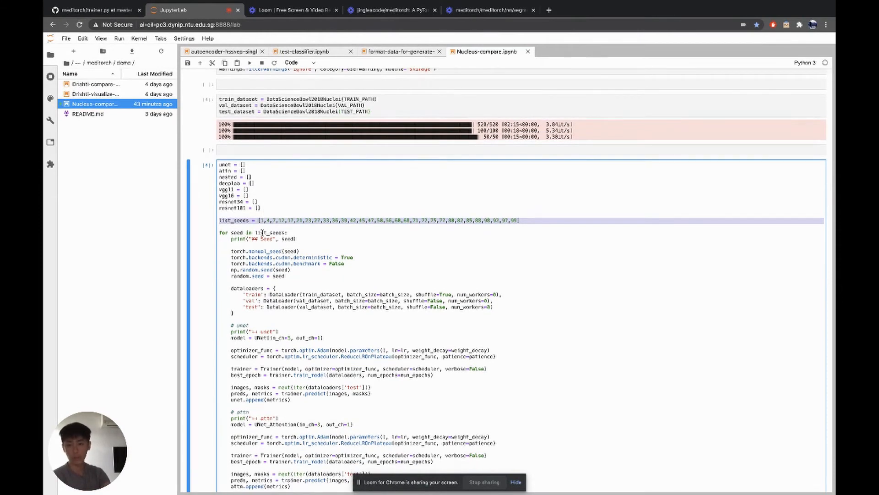
{"action": "scroll", "scroll_direction": "down", "scroll_amount": 3}
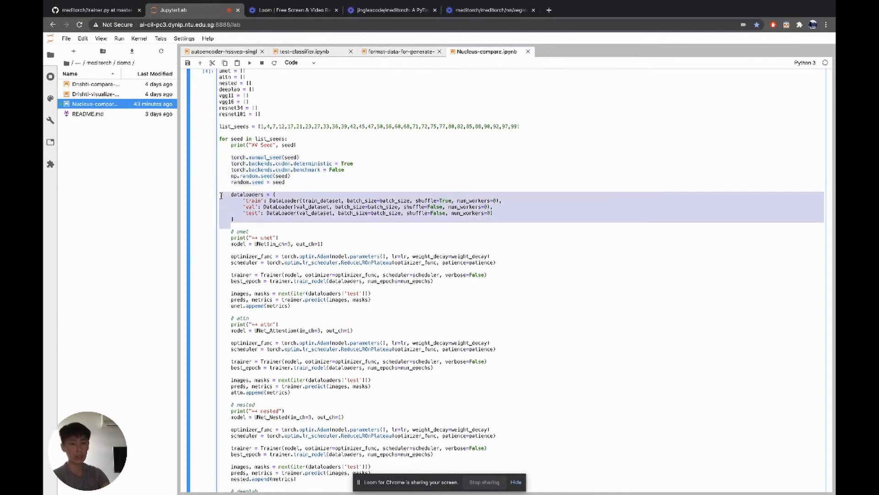
{"action": "left_click", "coordinate": [448, 200]}
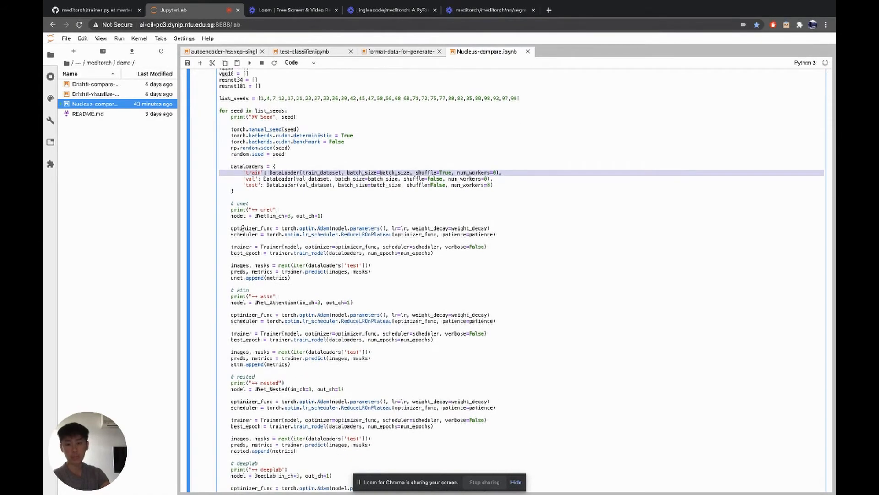
{"action": "scroll", "scroll_direction": "down", "scroll_amount": 3}
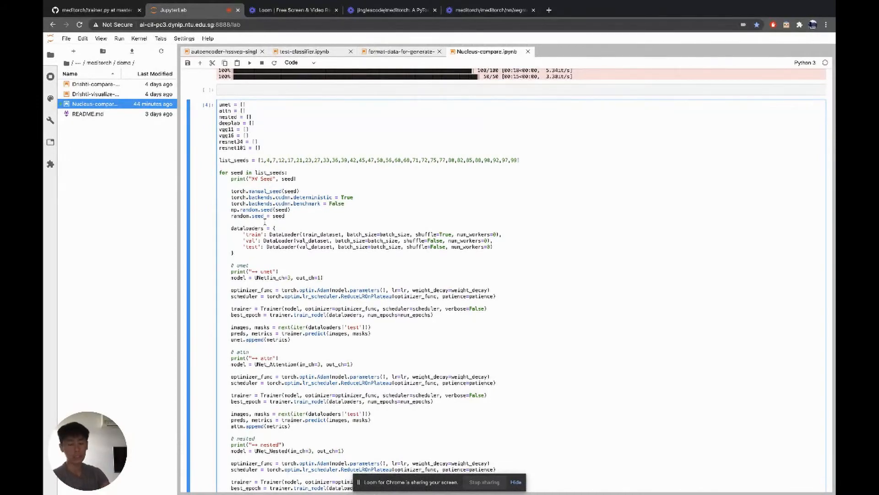
{"action": "scroll", "scroll_direction": "down", "scroll_amount": 3}
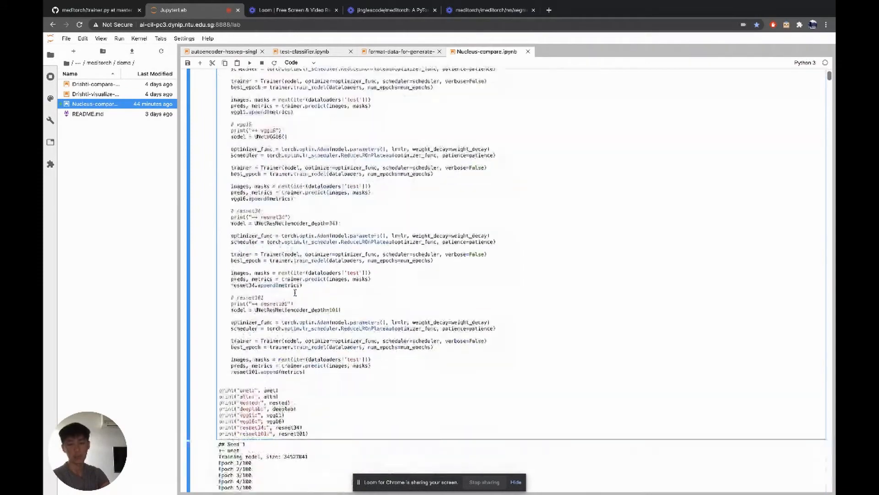
{"action": "scroll", "scroll_direction": "down", "scroll_amount": 3}
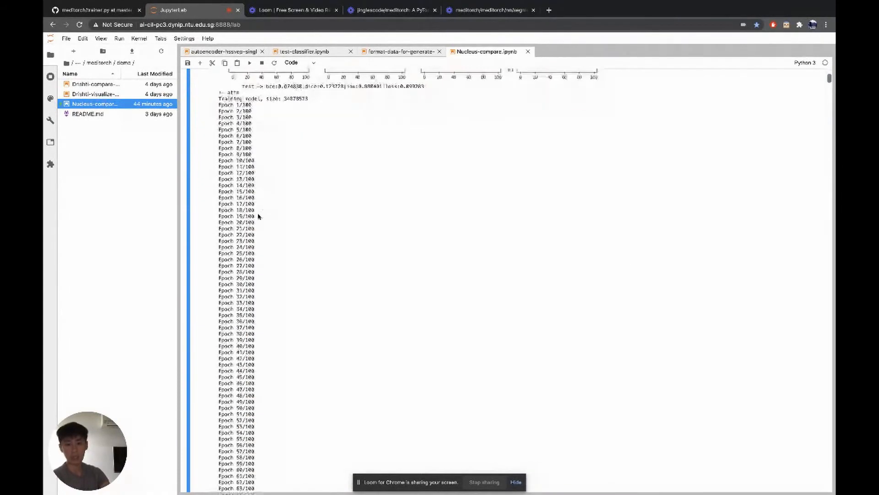
{"action": "scroll", "scroll_direction": "down", "scroll_amount": 3}
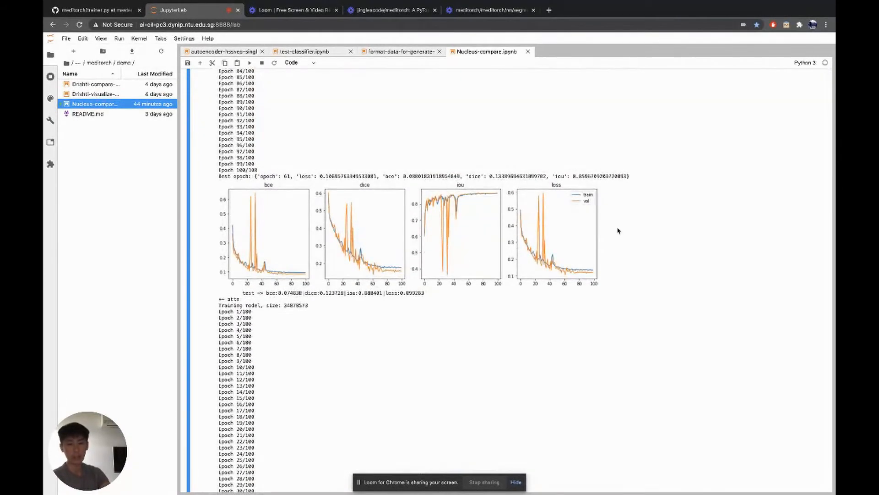
{"action": "scroll", "scroll_direction": "down", "scroll_amount": 3}
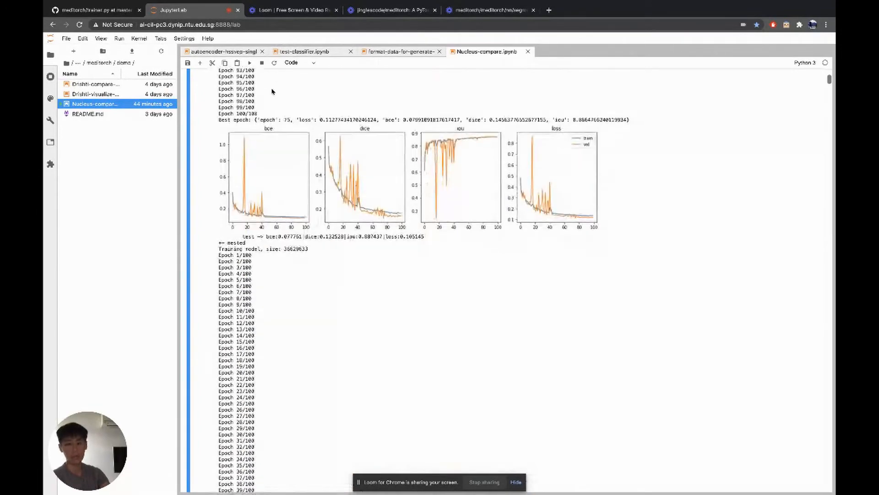
{"action": "scroll", "scroll_direction": "down", "scroll_amount": 3}
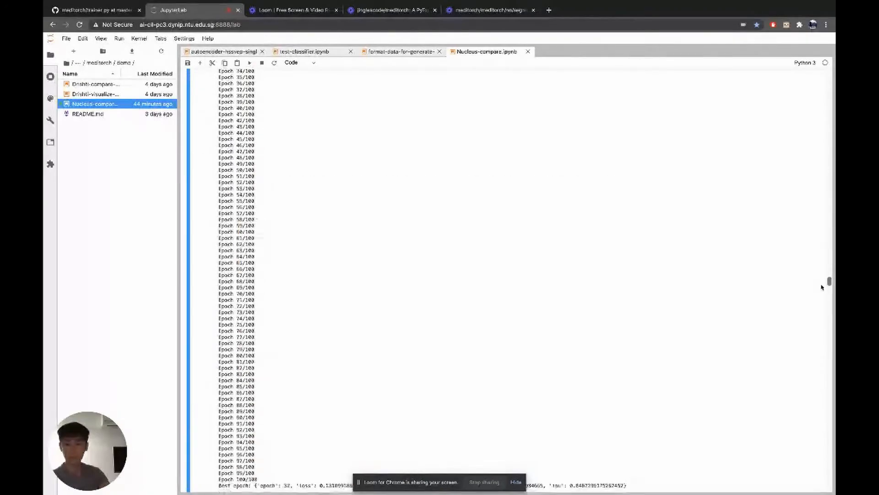
{"action": "scroll", "scroll_direction": "down", "scroll_amount": 3}
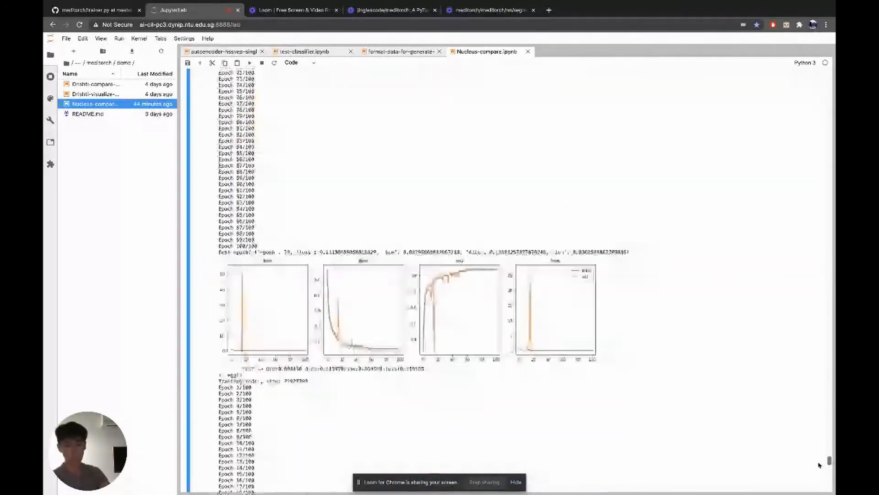
{"action": "scroll", "scroll_direction": "down", "scroll_amount": 3}
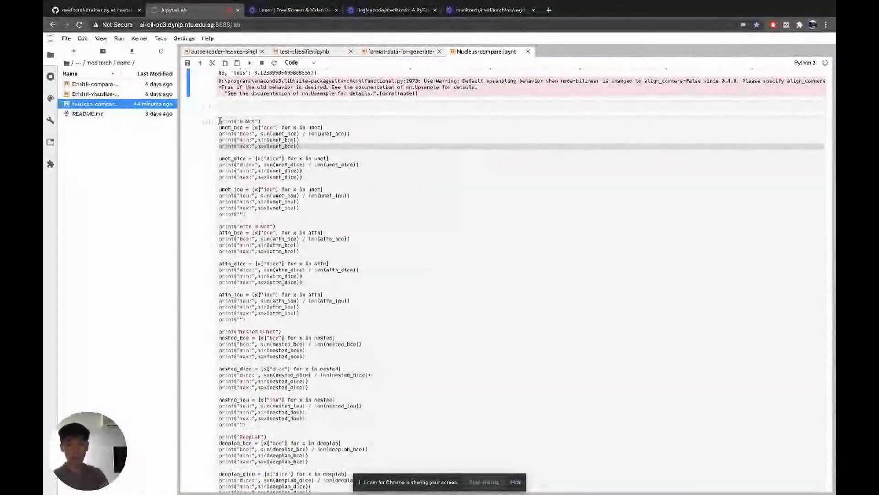
{"action": "left_click", "coordinate": [325, 134]}
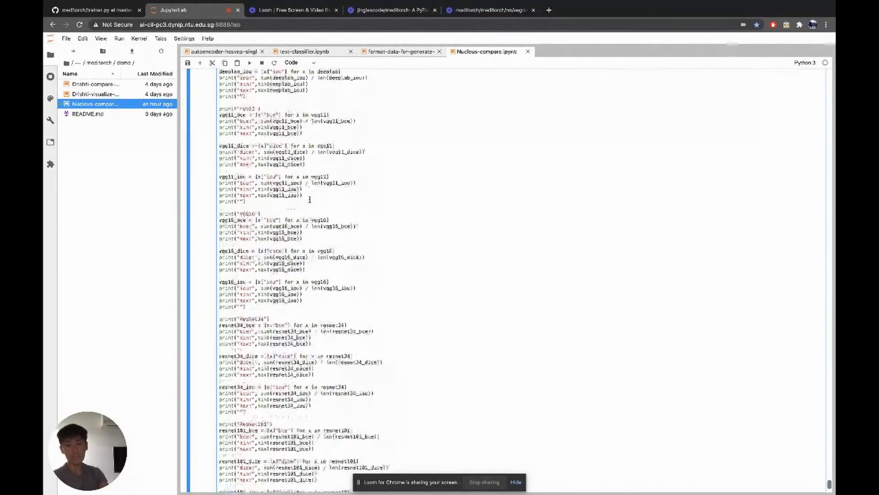
{"action": "left_click", "coordinate": [249, 62]}
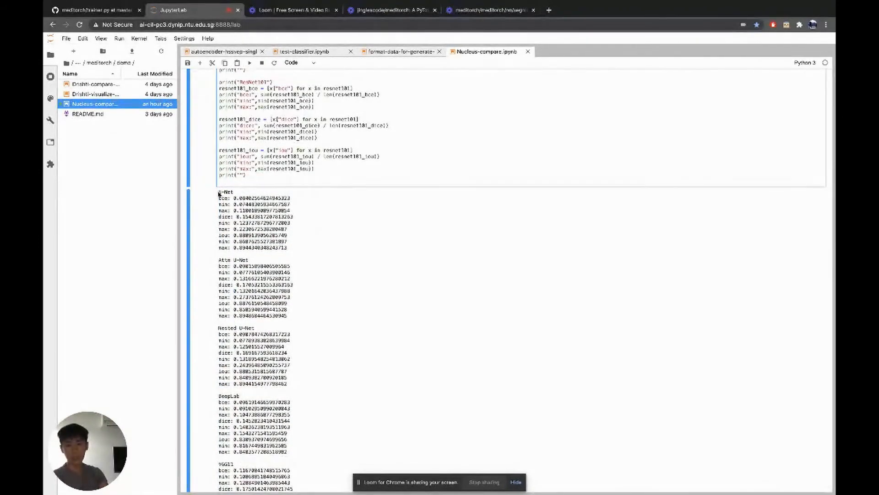
{"action": "left_click_drag", "start_coordinate": [219, 198], "coordinate": [289, 249]}
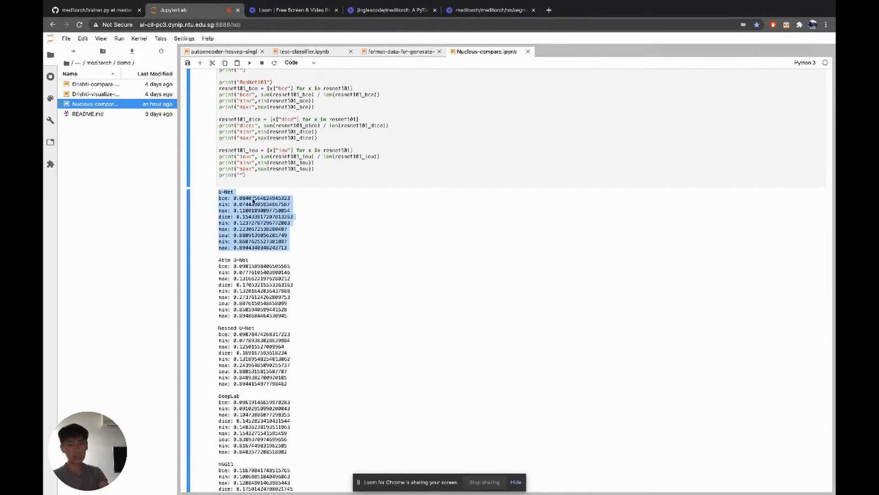
{"action": "scroll", "scroll_direction": "down", "scroll_amount": 3}
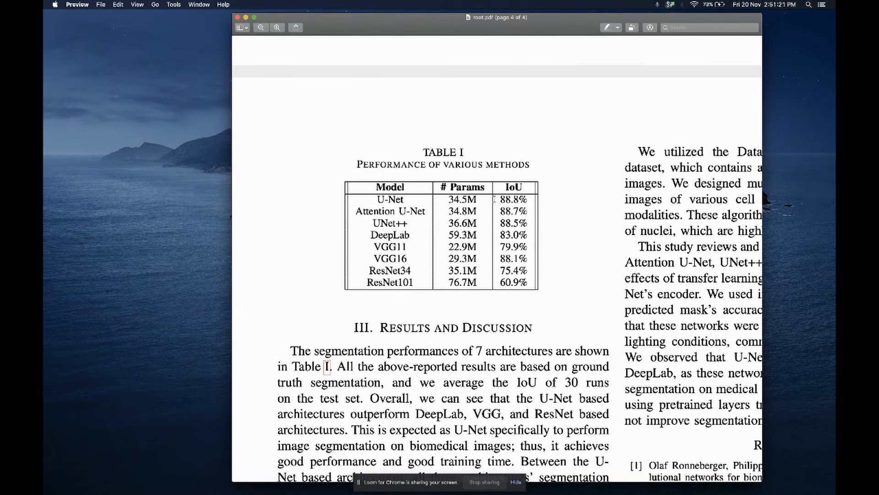
{"action": "mouse_move", "coordinate": [464, 254]}
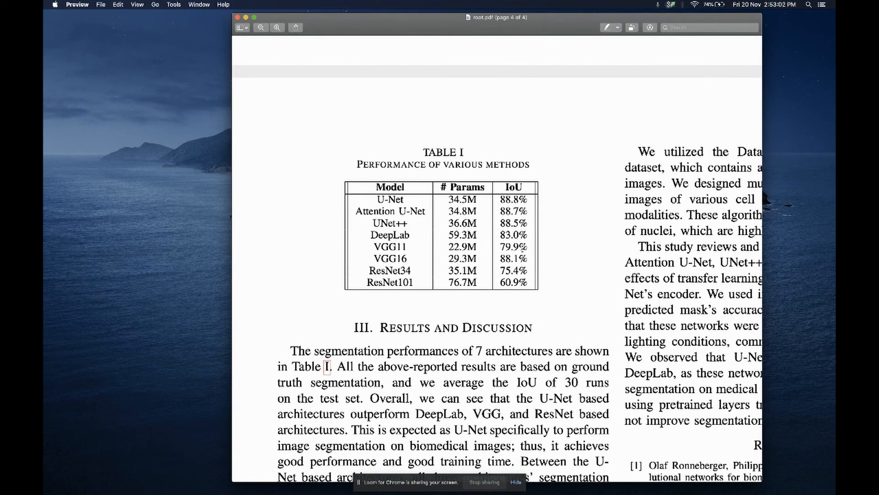
Scroll root.pdf to Table I comparing parameters and IoU of the eight segmentation models
{"action": "scroll", "scroll_direction": "down", "scroll_amount": 3}
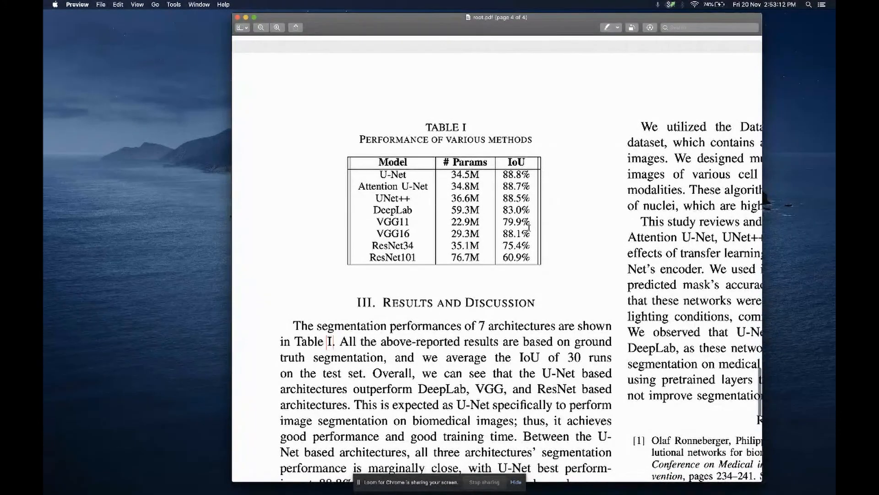
{"action": "mouse_move", "coordinate": [530, 227]}
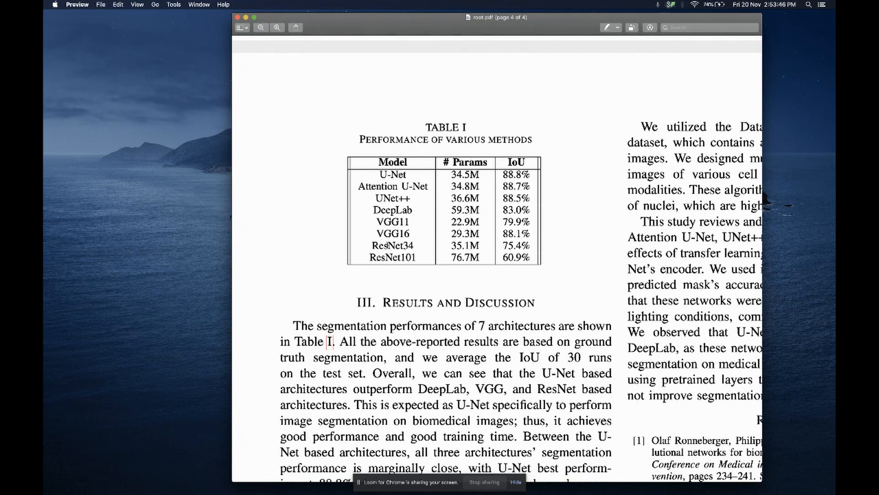
{"action": "mouse_move", "coordinate": [552, 247]}
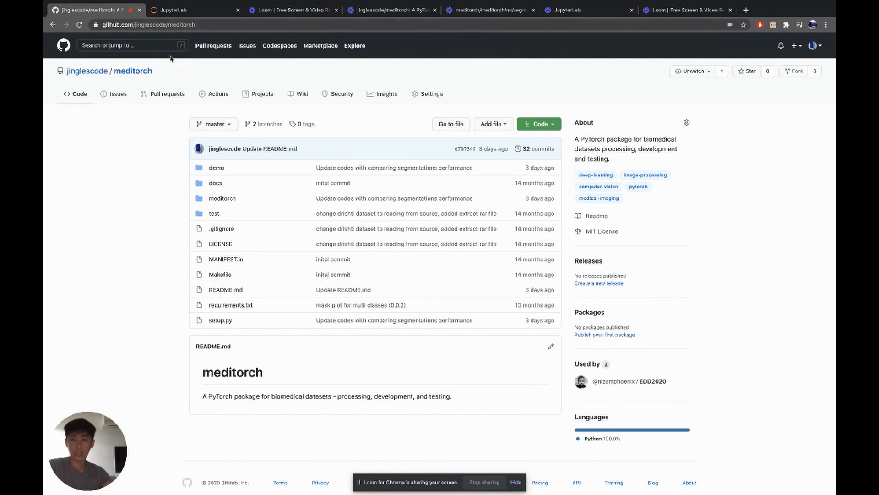
{"action": "mouse_move", "coordinate": [134, 84]}
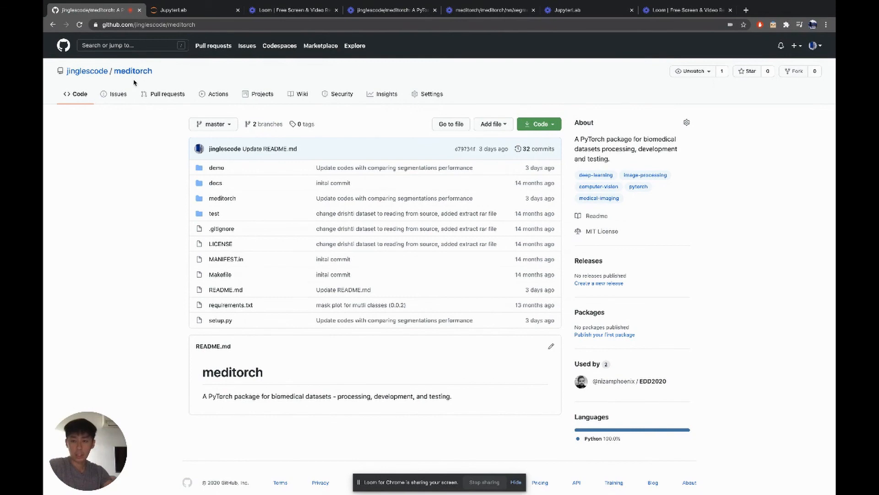